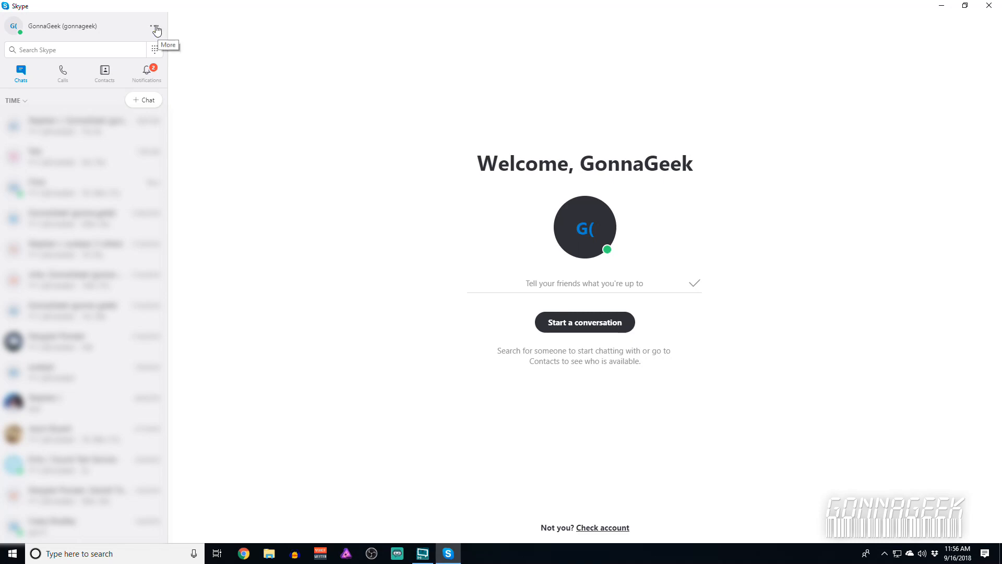
Turn on 'Allow NDI usage' in Skype's Calling > Advanced settings
left_click(156, 26)
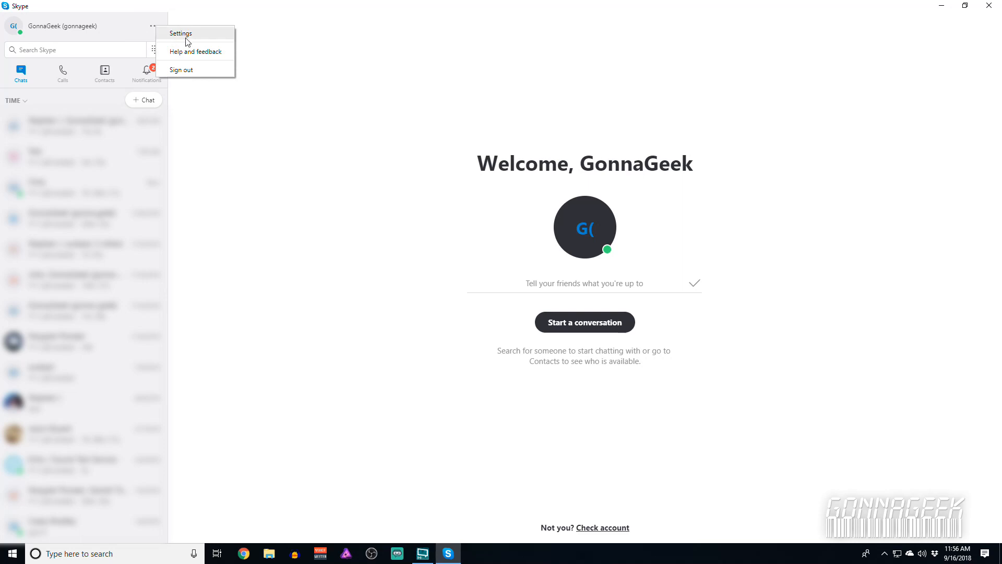
left_click(181, 32)
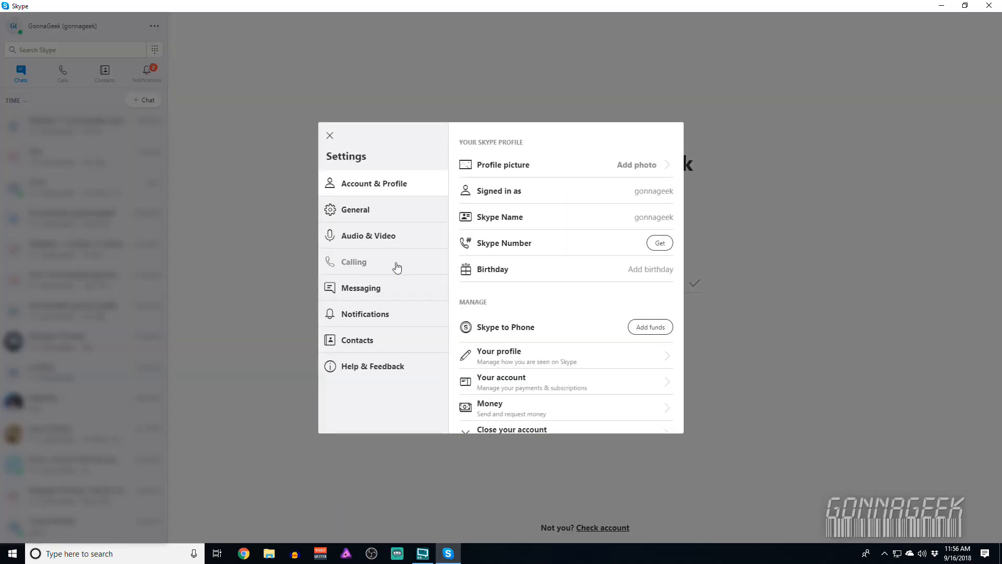
left_click(354, 261)
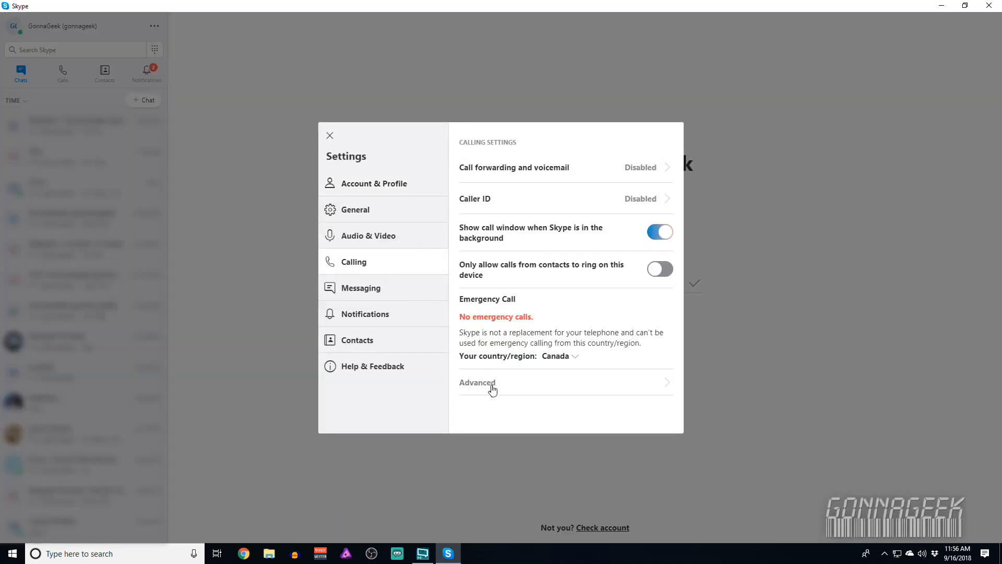
left_click(477, 382)
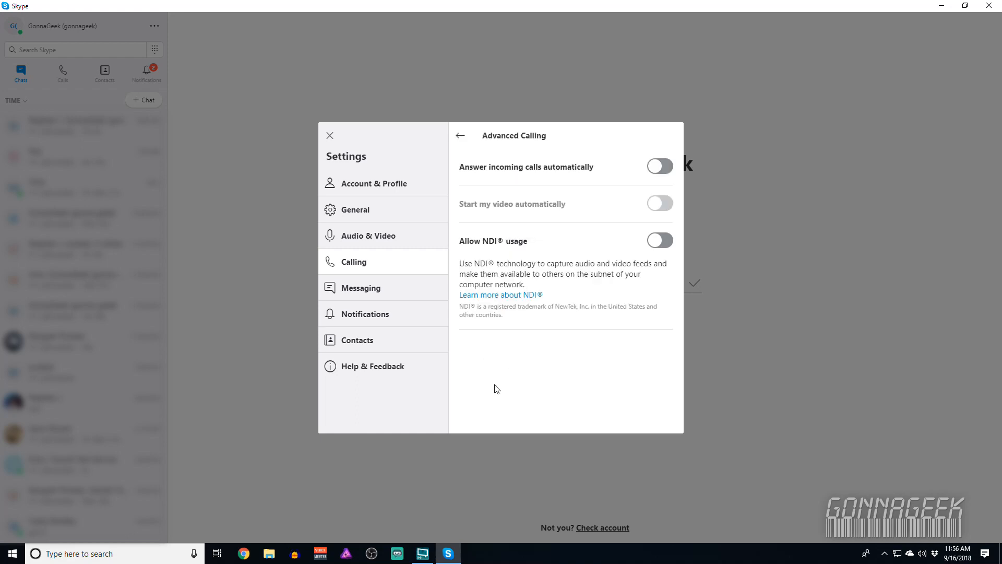
mouse_move(675, 269)
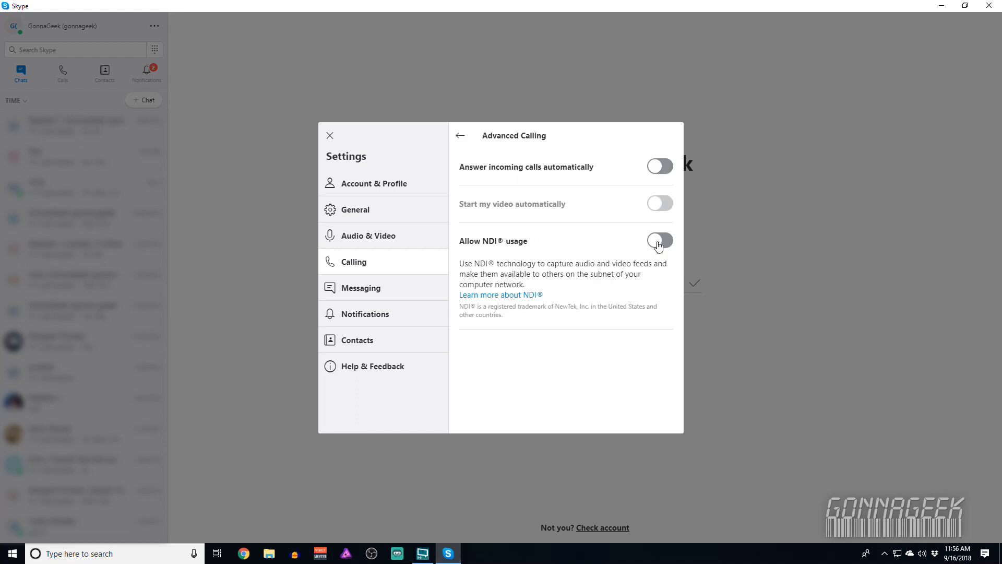
left_click(659, 241)
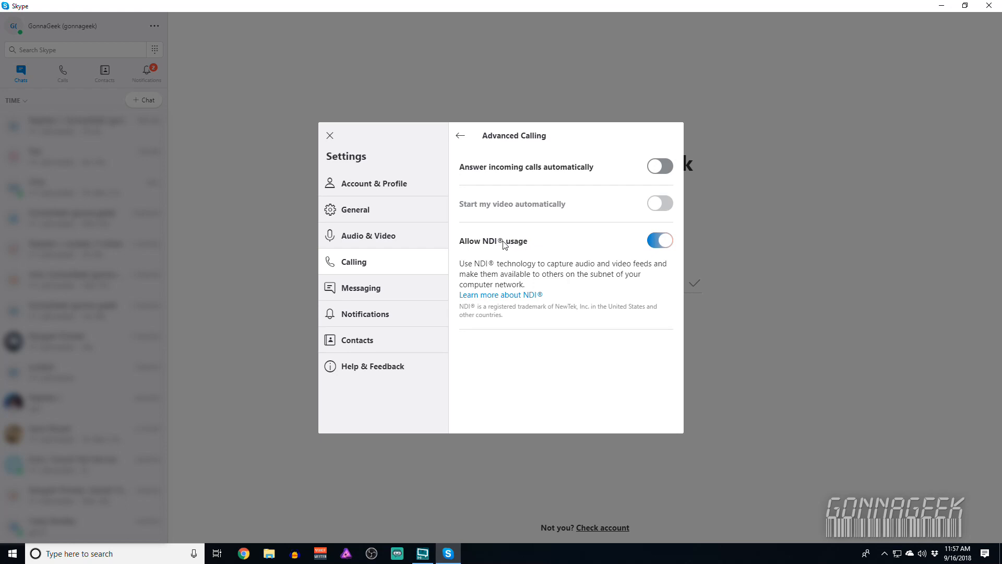
mouse_move(459, 136)
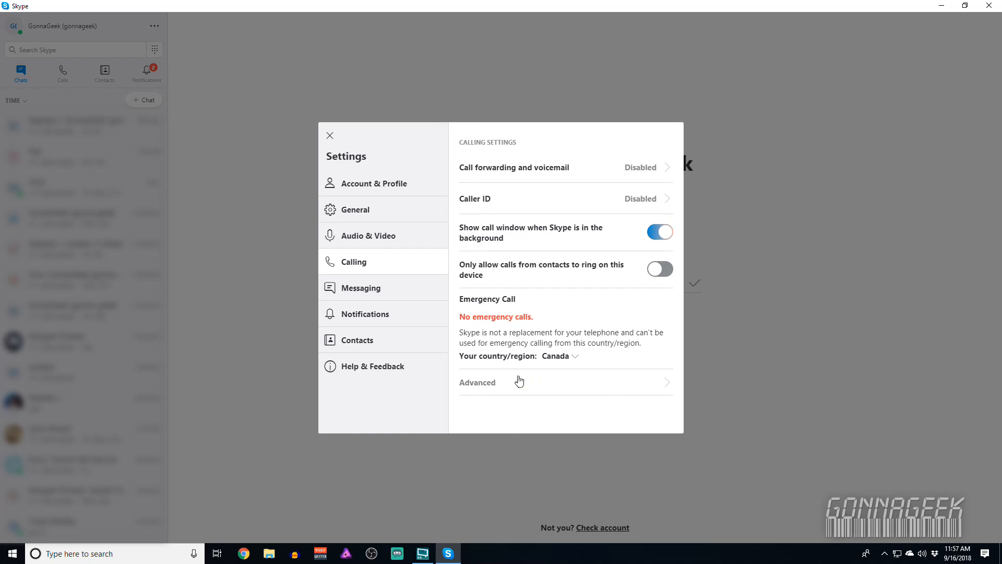
mouse_move(460, 384)
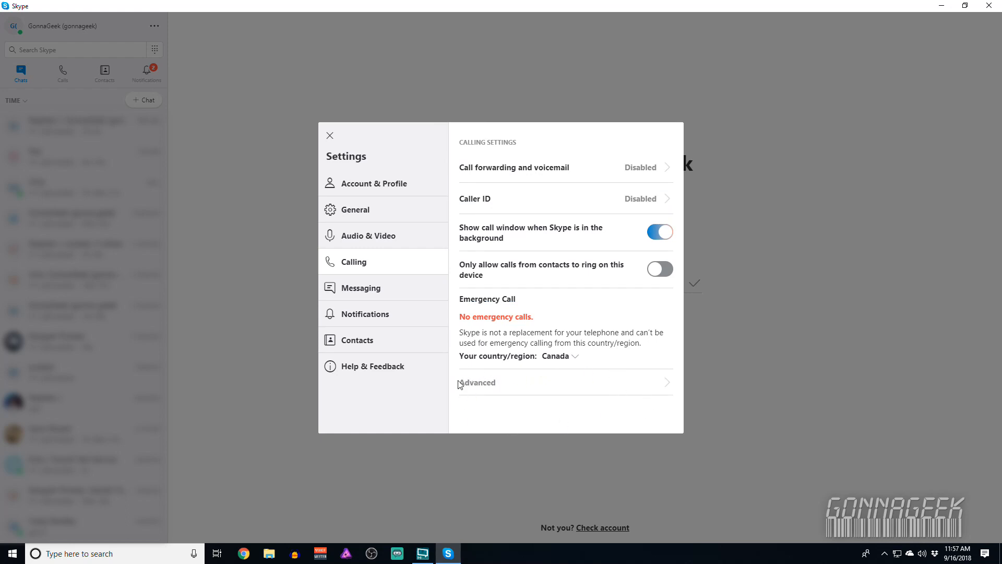
mouse_move(608, 414)
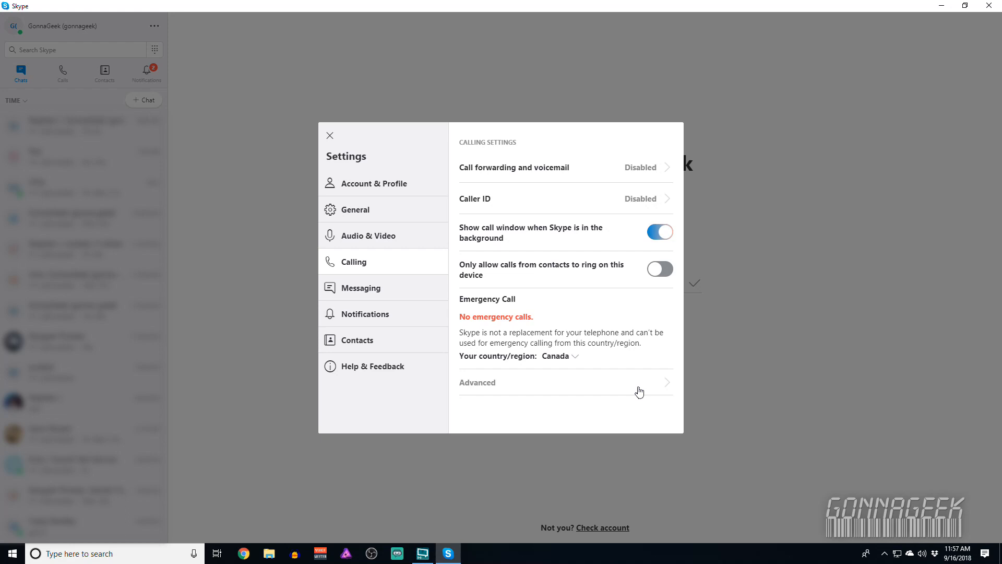
mouse_move(494, 388)
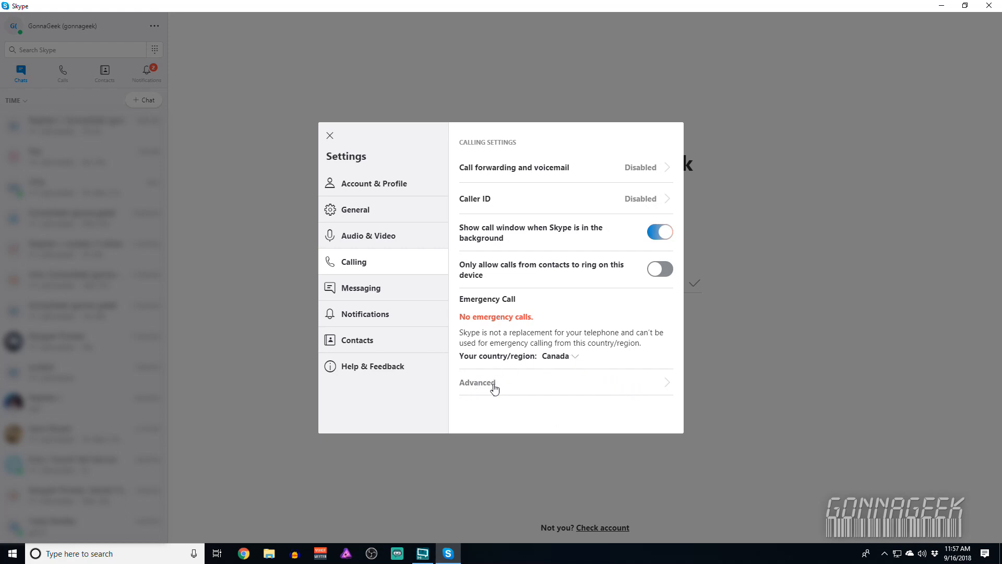
left_click(476, 382)
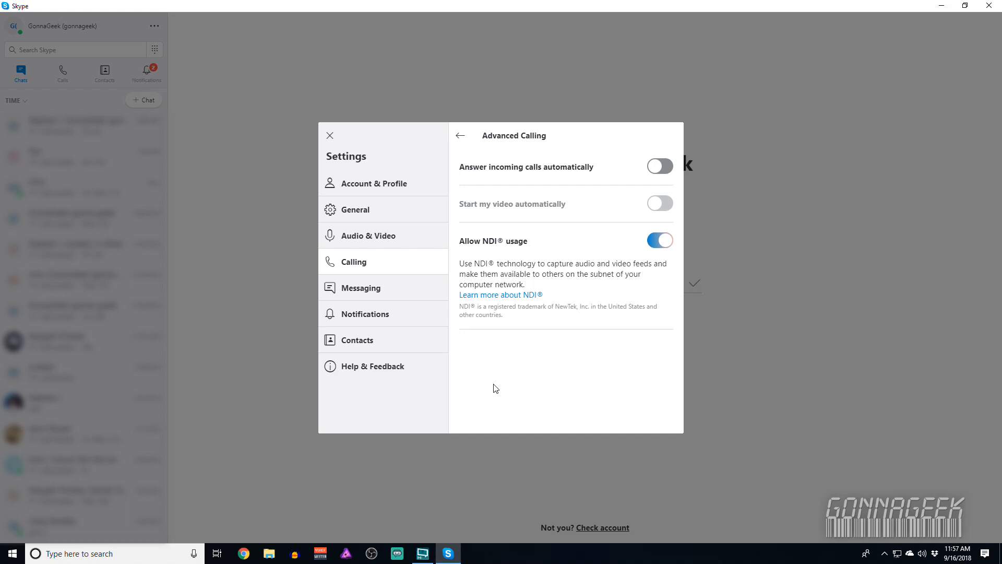
mouse_move(509, 228)
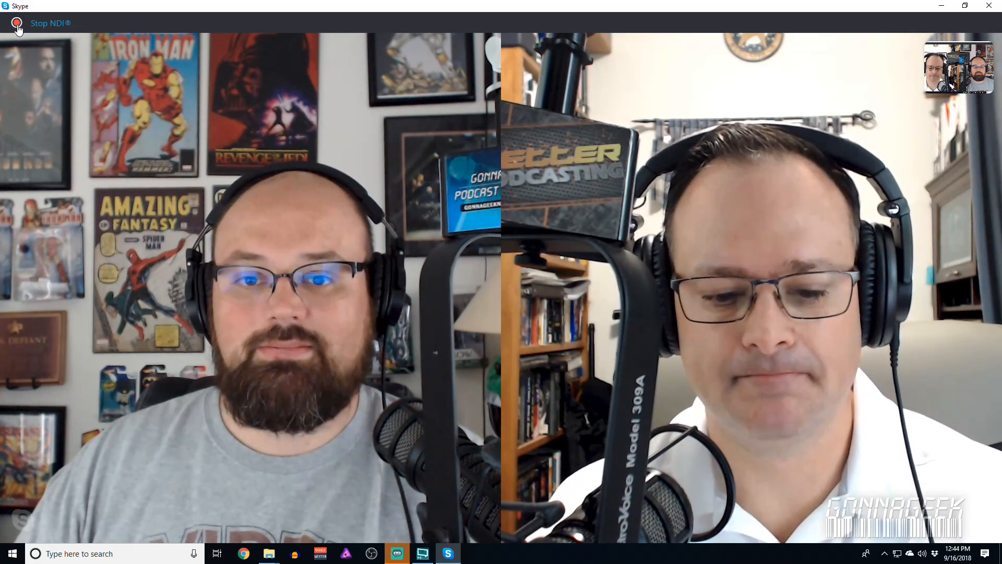
Add the 'Skype - gonna.geek' NewTek NDI stream as a source in Scene 1
left_click(420, 554)
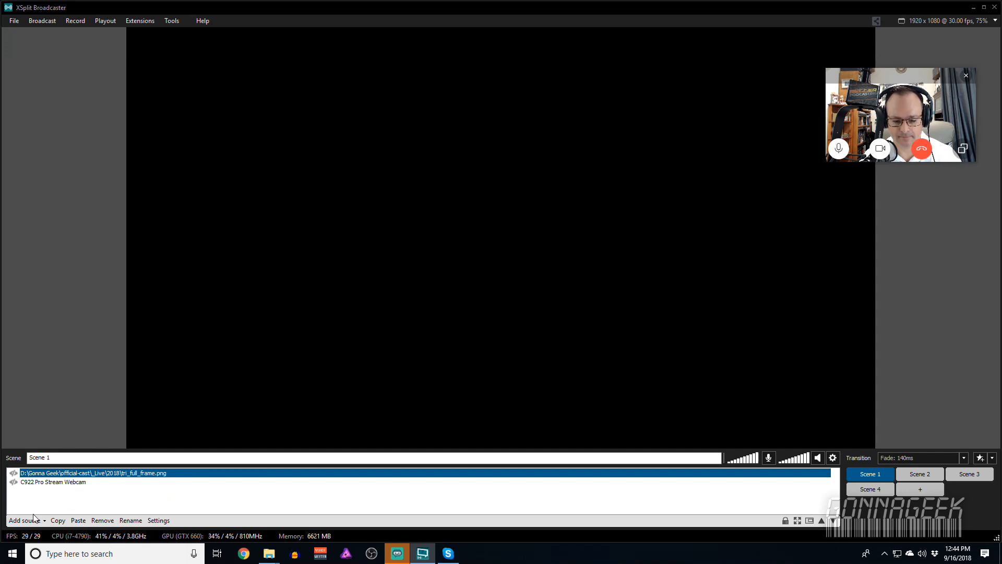
left_click(24, 519)
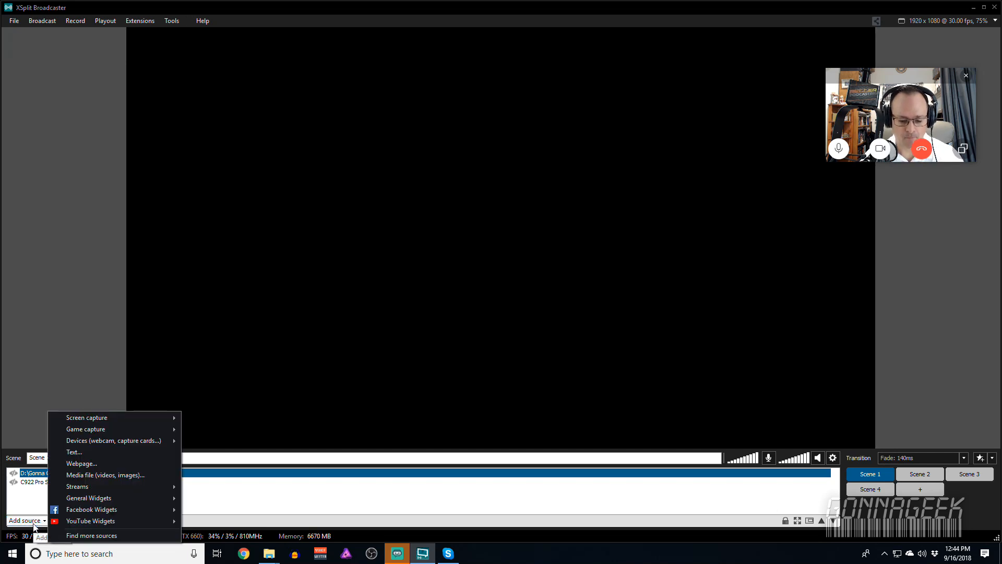
mouse_move(76, 486)
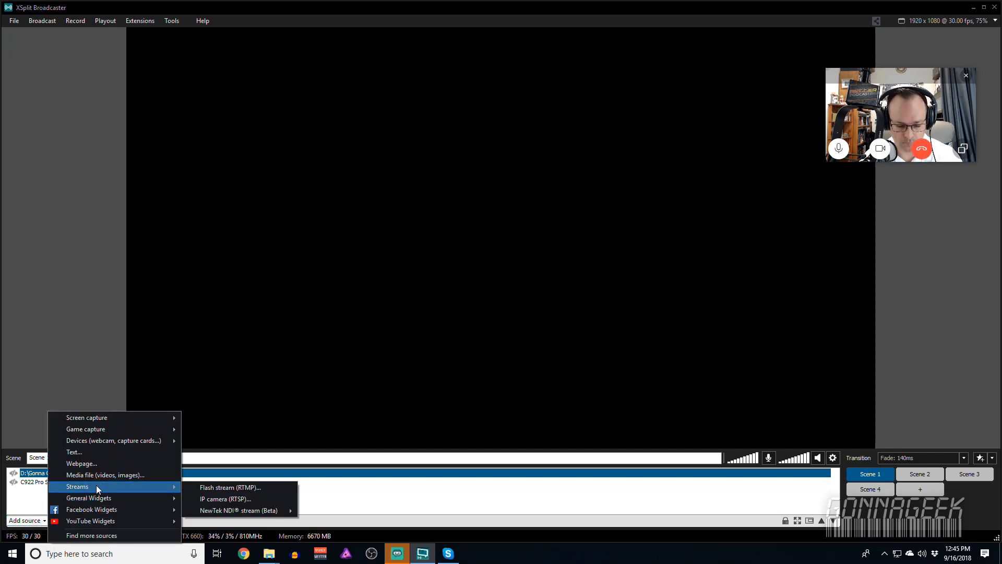
mouse_move(240, 510)
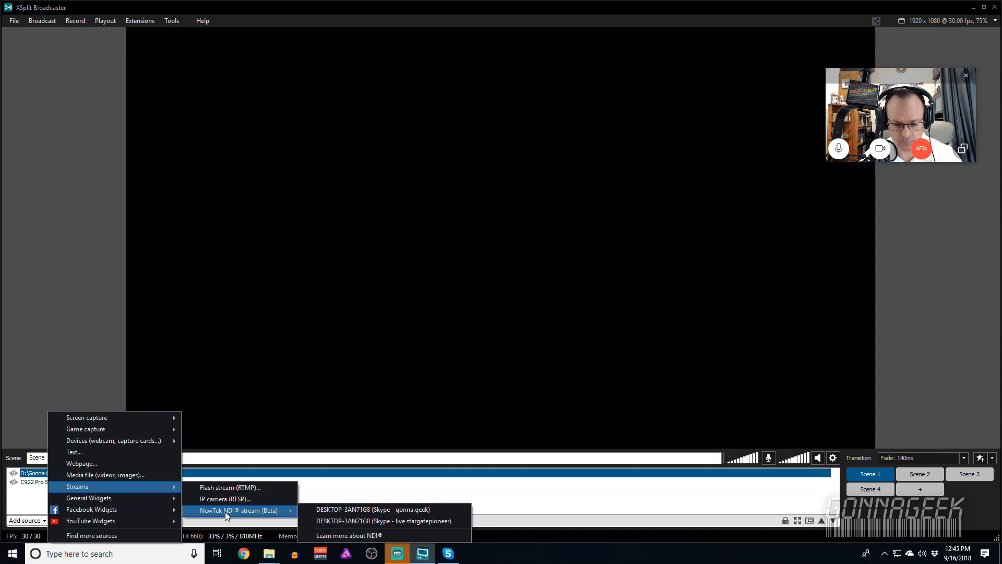
mouse_move(383, 509)
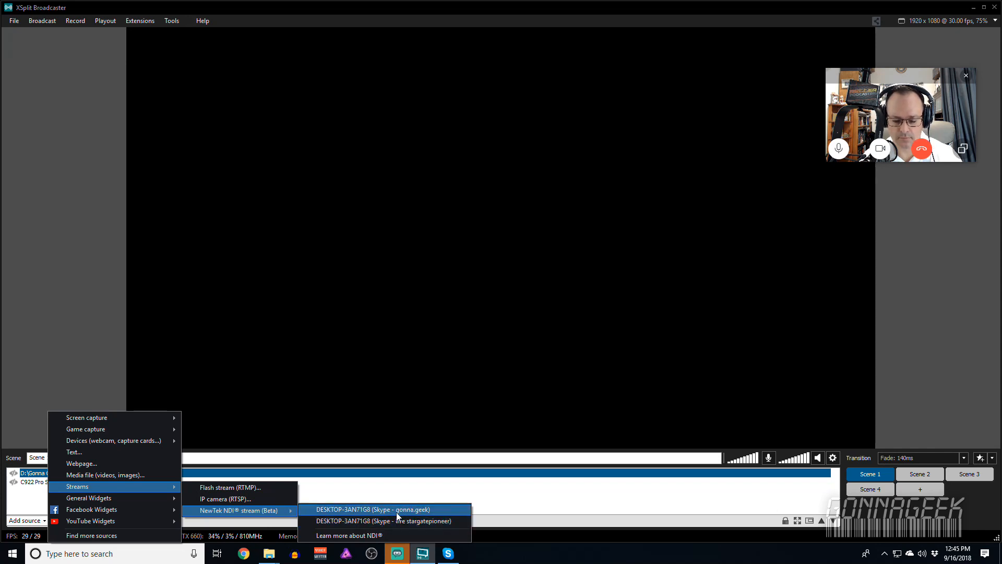
mouse_move(383, 519)
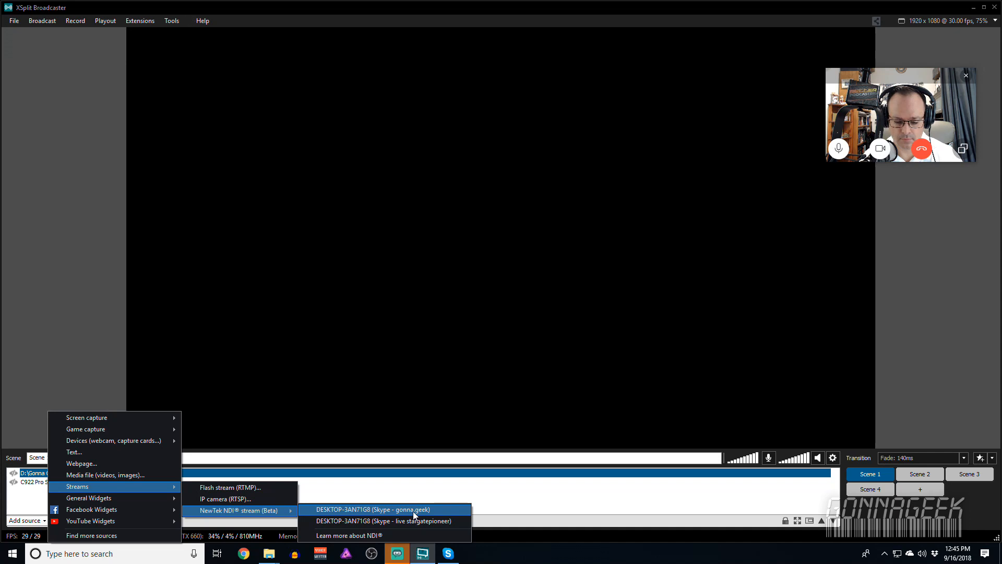
left_click(370, 509)
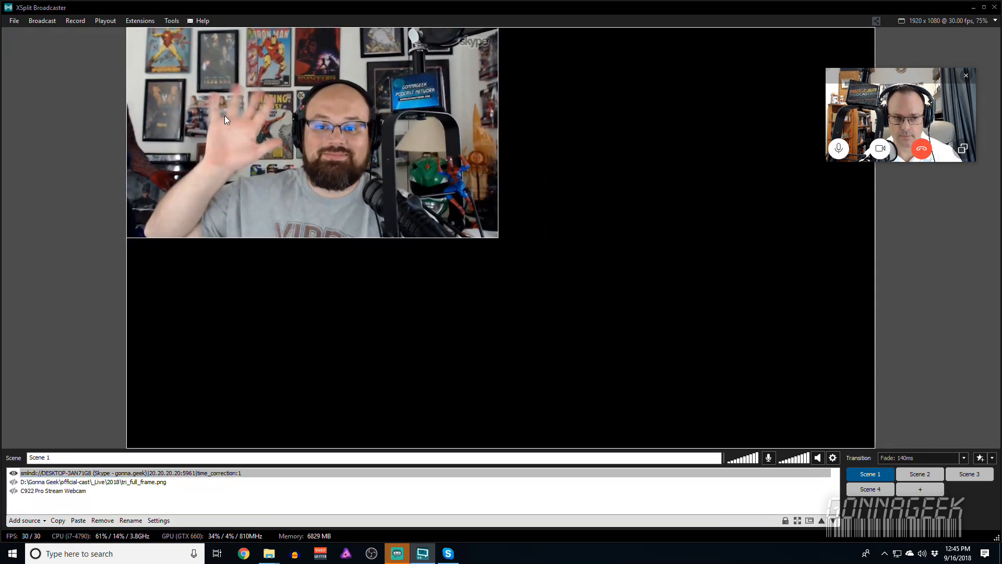
Add the 'Skype - live stargatepioneer' NewTek NDI stream as a second source
left_click(24, 520)
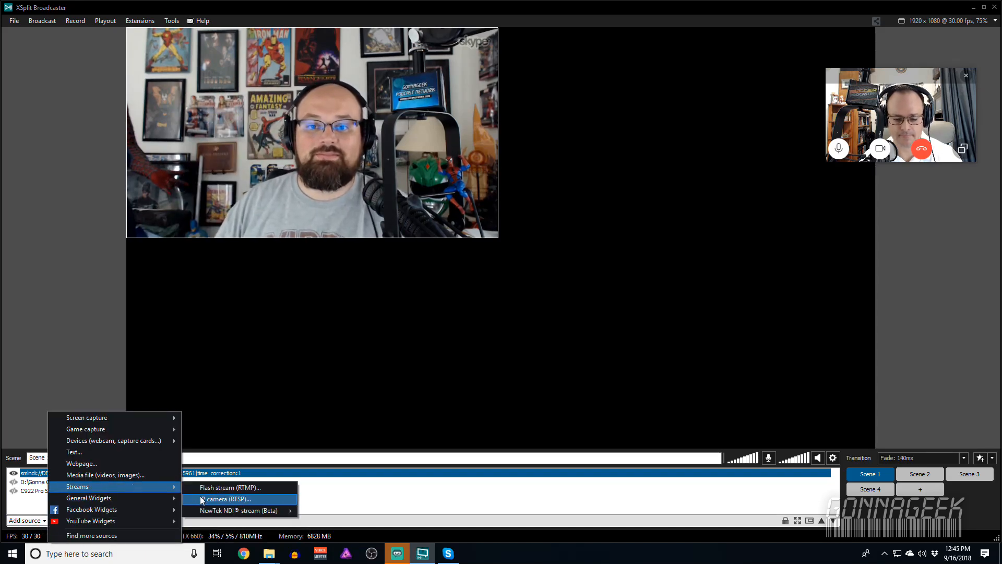
mouse_move(240, 510)
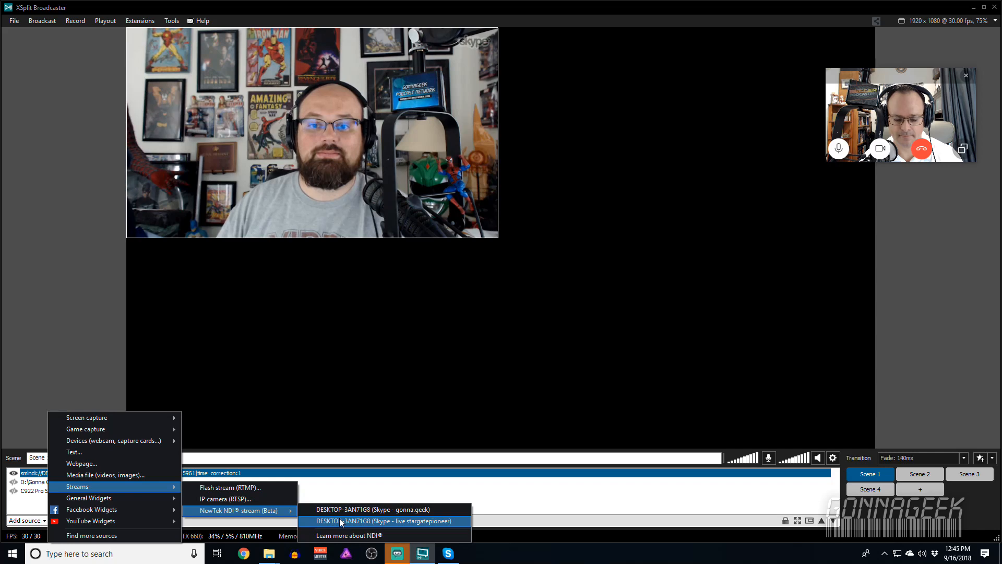
left_click(387, 521)
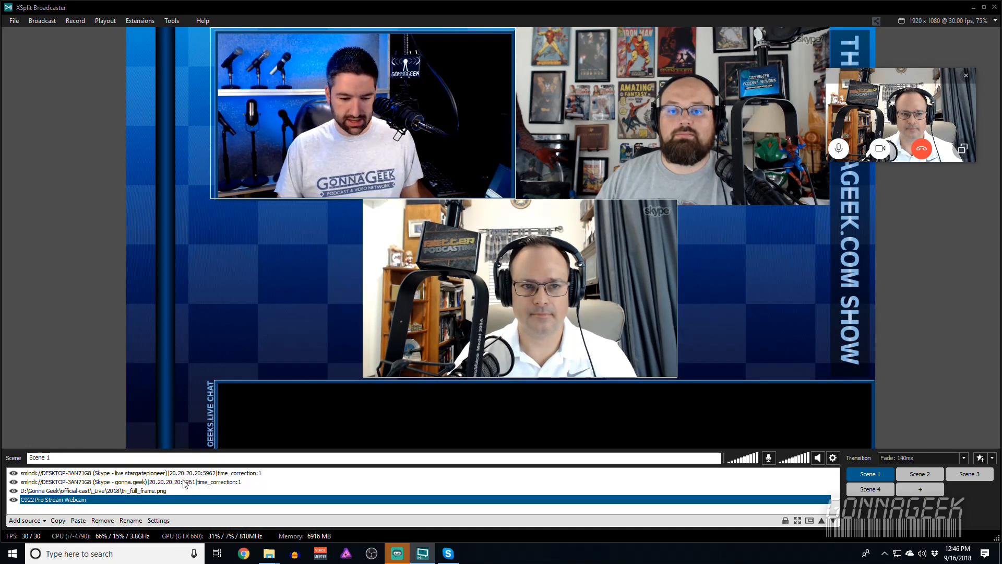
Bring up the obs-ndi plugin page on obsproject.com in Chrome
left_click(448, 553)
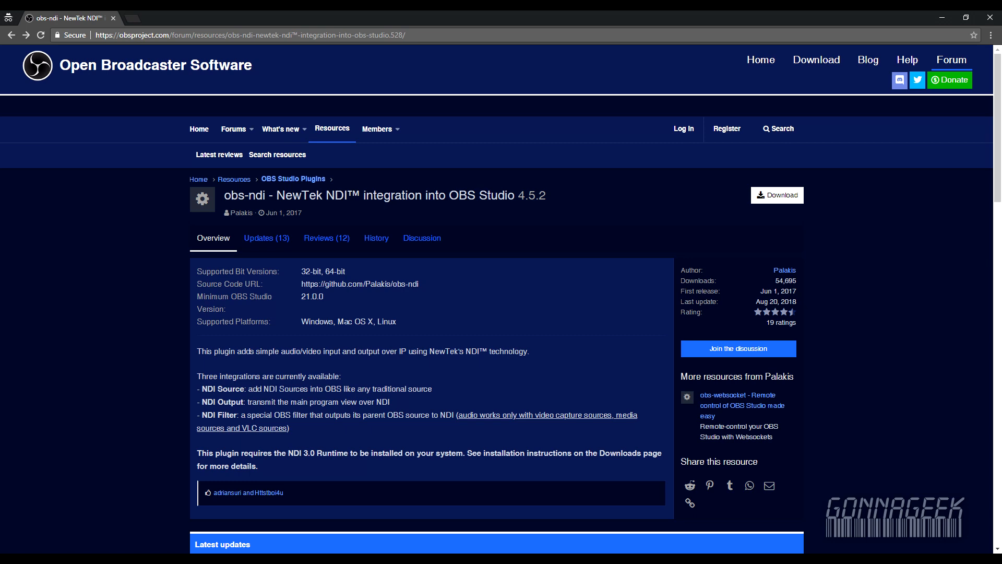
Download the obs-ndi Windows installer and the NDI 3.5 Runtime from the releases page
left_click(777, 195)
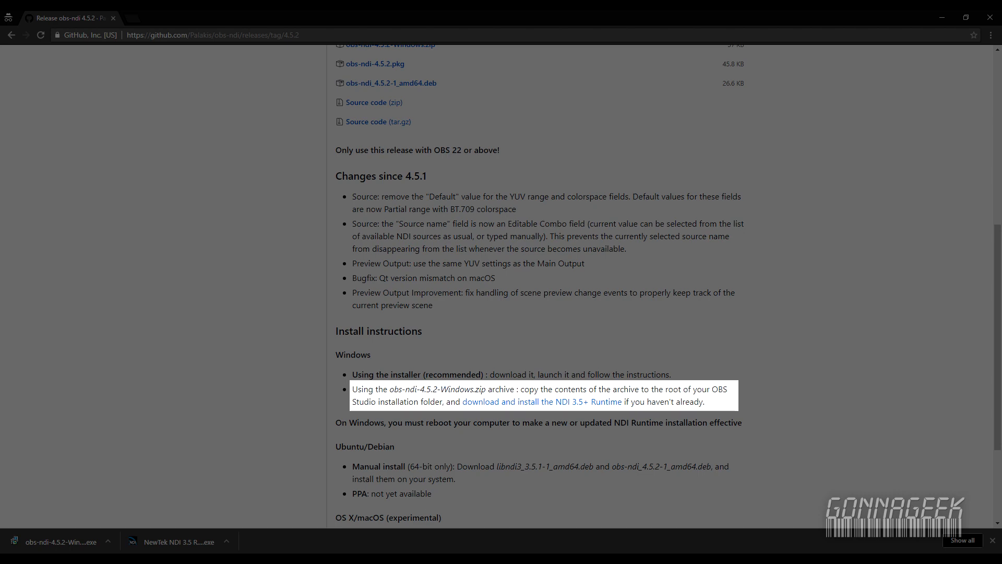
left_click(397, 553)
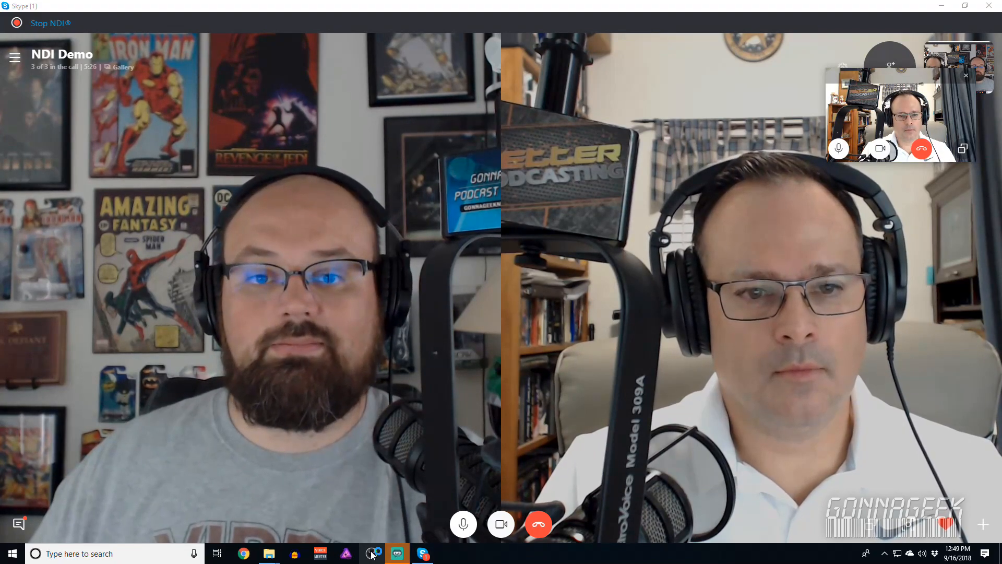
Create a new NDI Source named Chris in OBS Studio
left_click(397, 553)
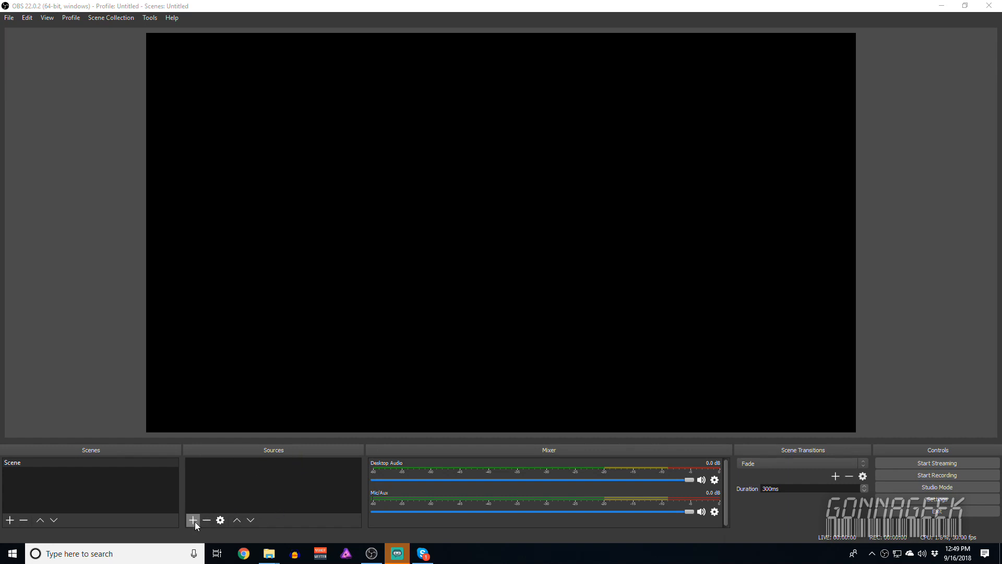
left_click(192, 520)
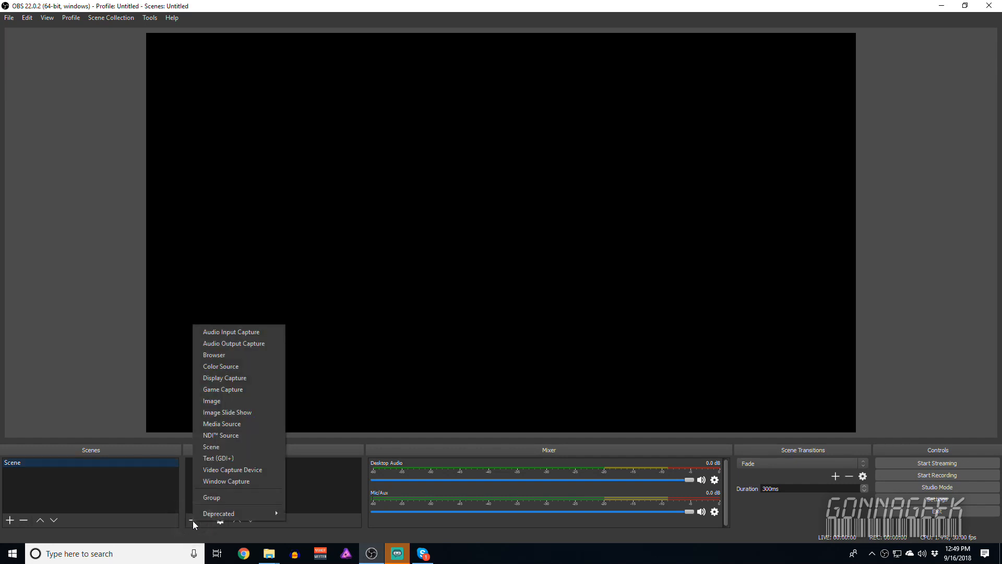
mouse_move(230, 438)
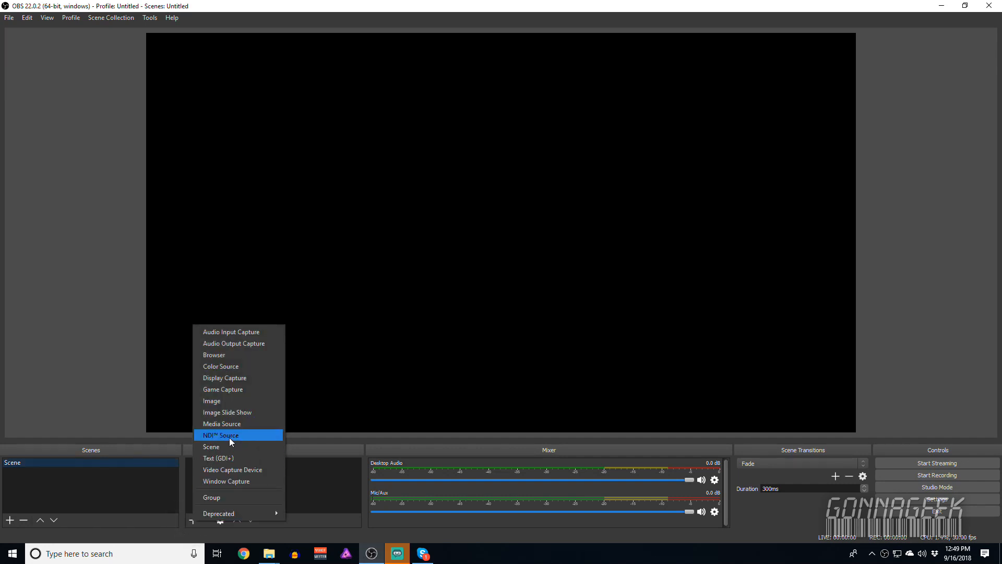
left_click(221, 435)
type("C")
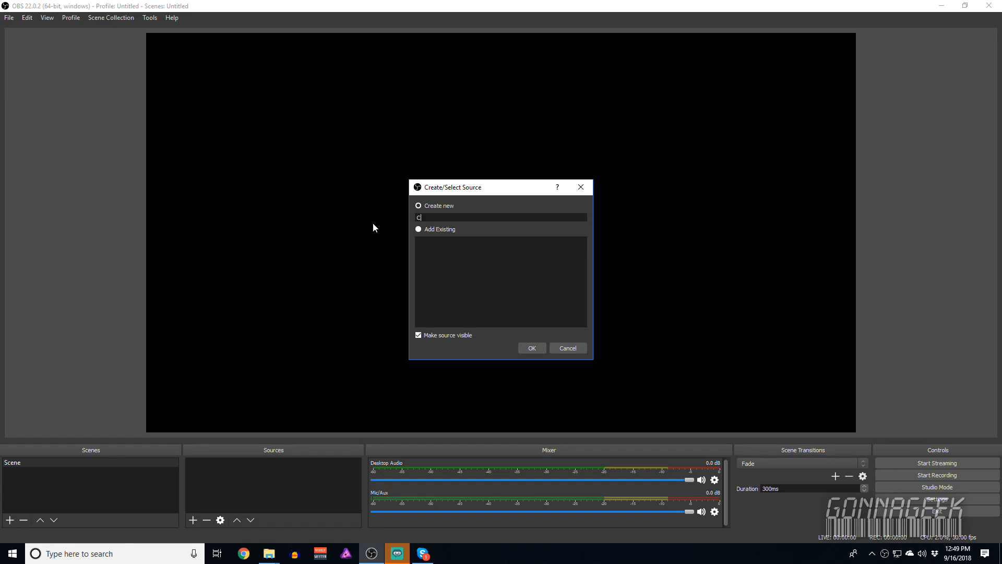
type("hris")
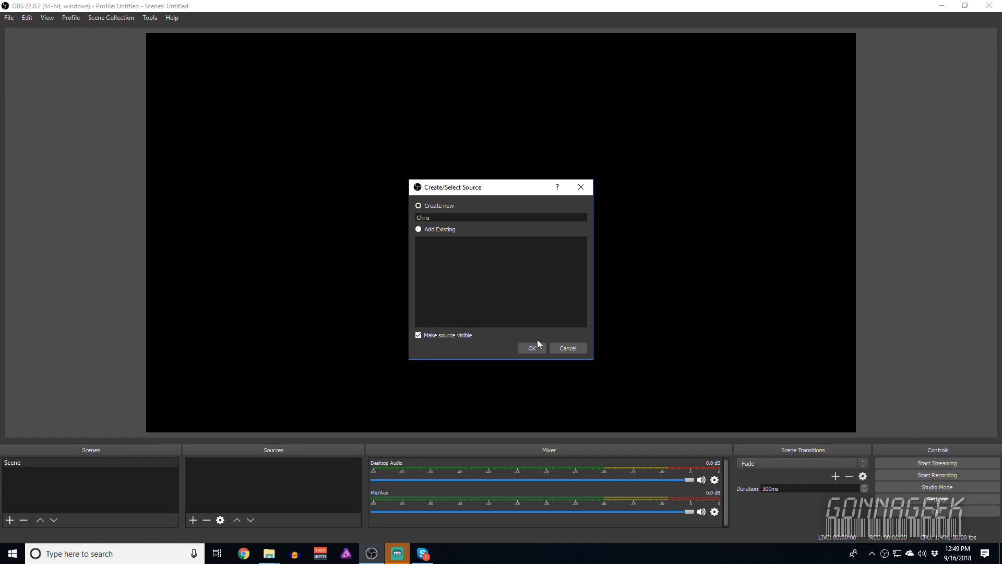
left_click(531, 347)
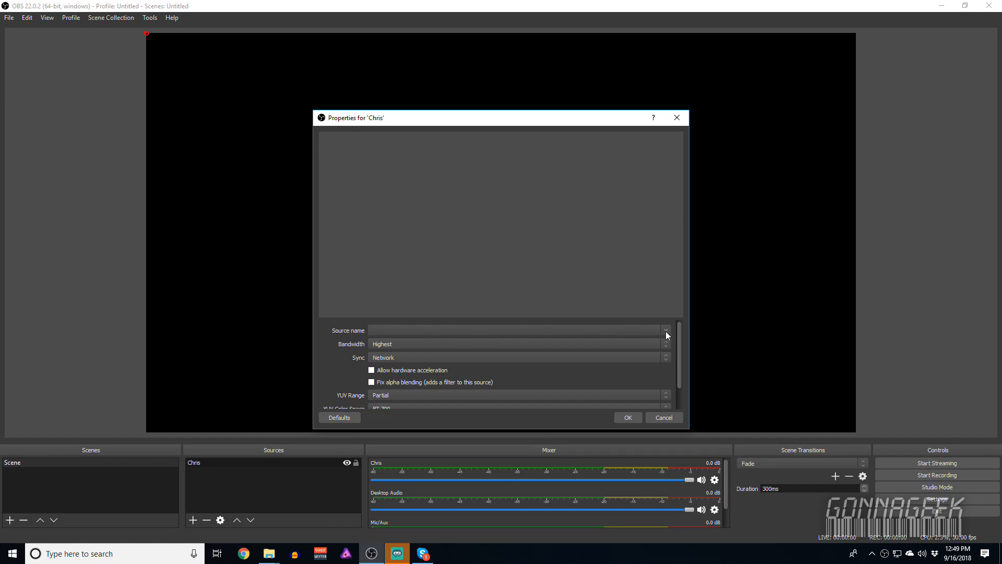
Point the Chris source at a Skype caller's NDI feed with Bandwidth Highest and apply
left_click(666, 330)
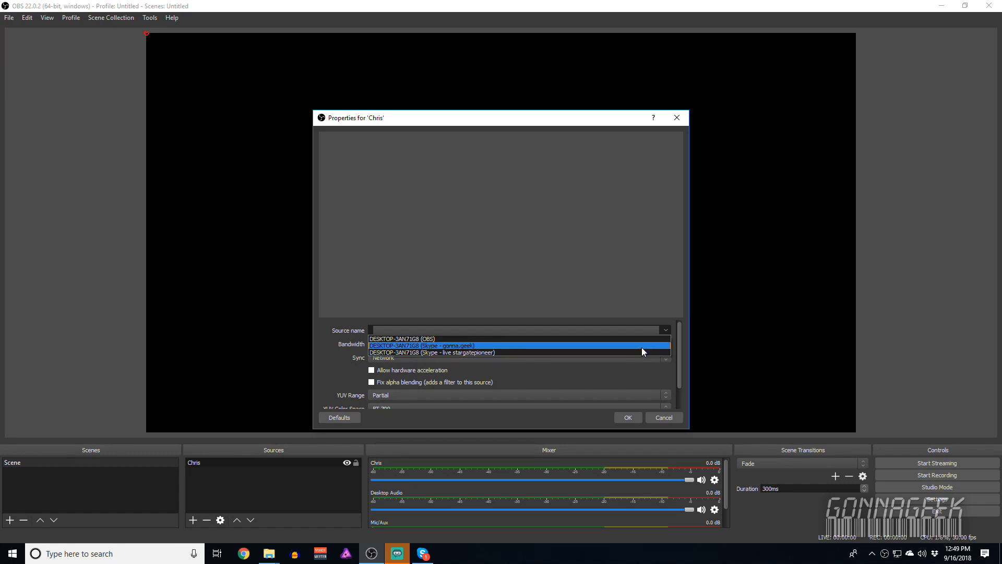
left_click(432, 351)
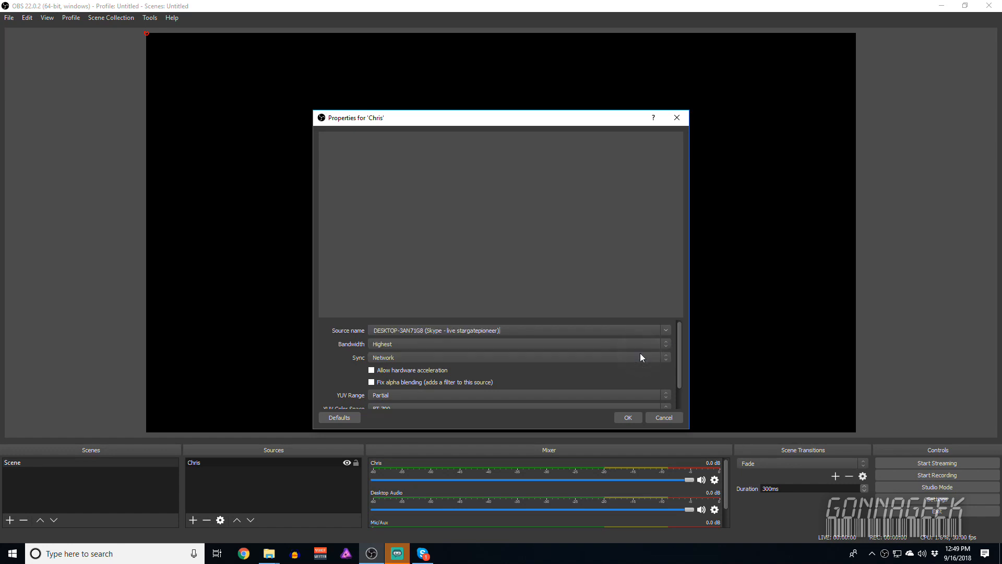
mouse_move(393, 349)
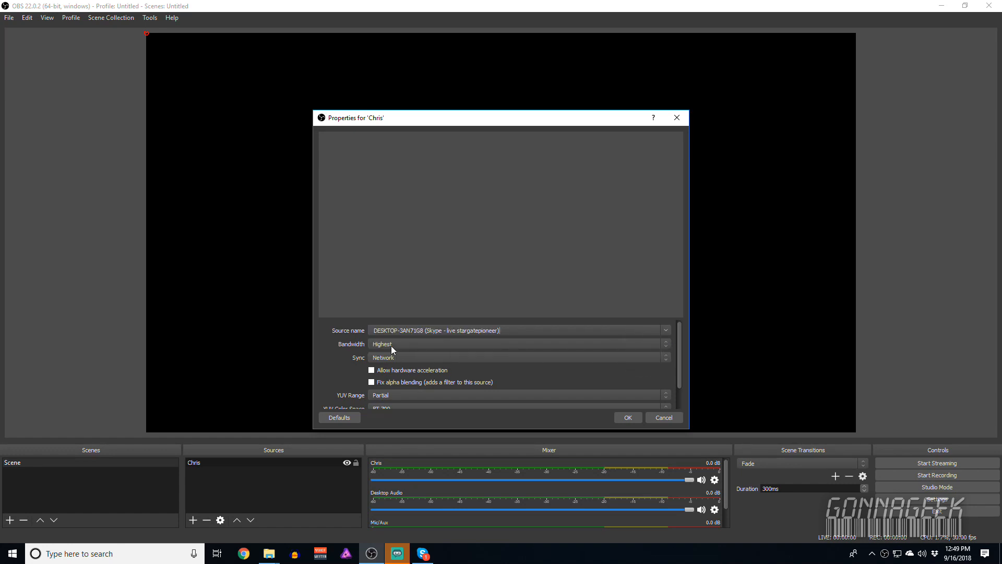
mouse_move(397, 350)
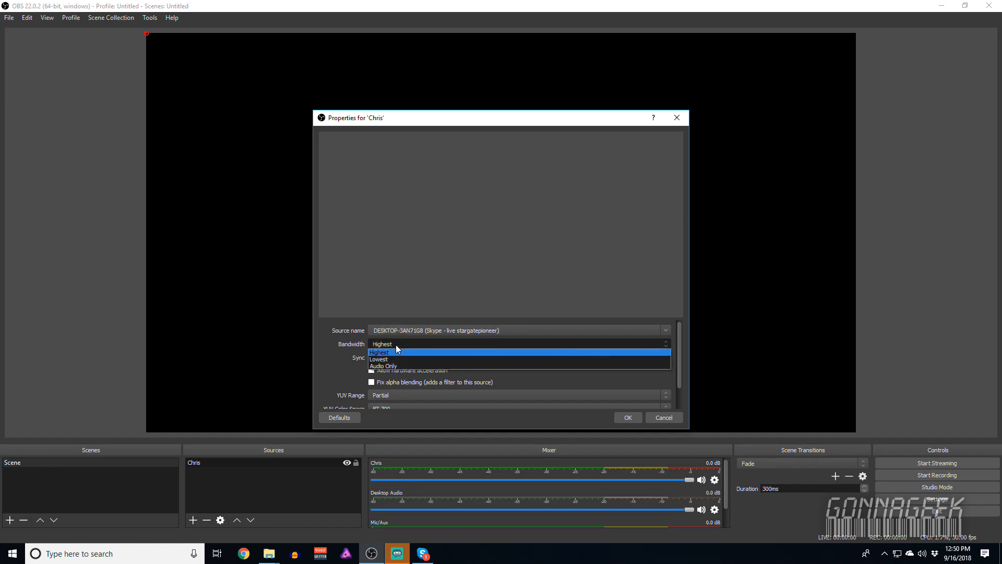
left_click(382, 343)
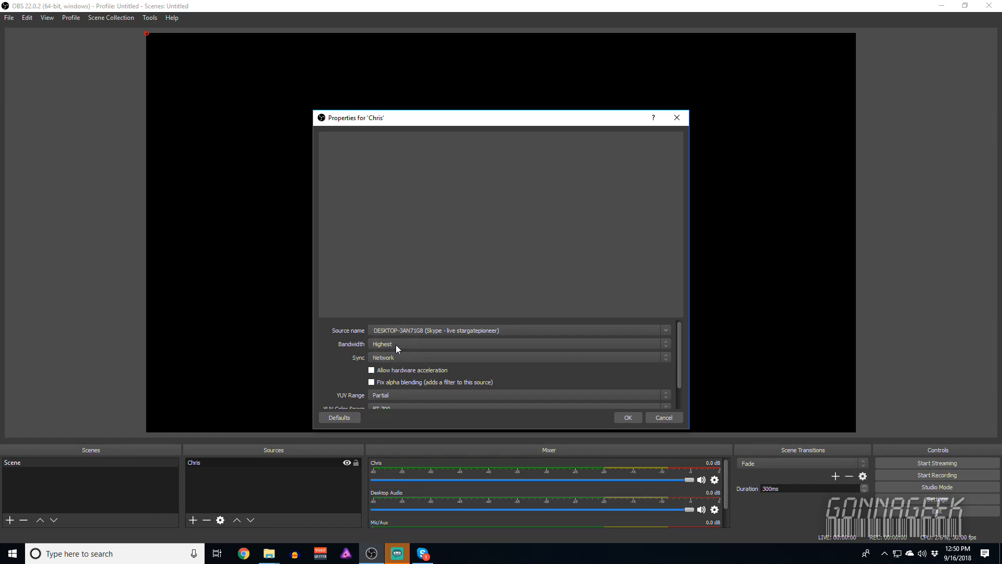
mouse_move(579, 399)
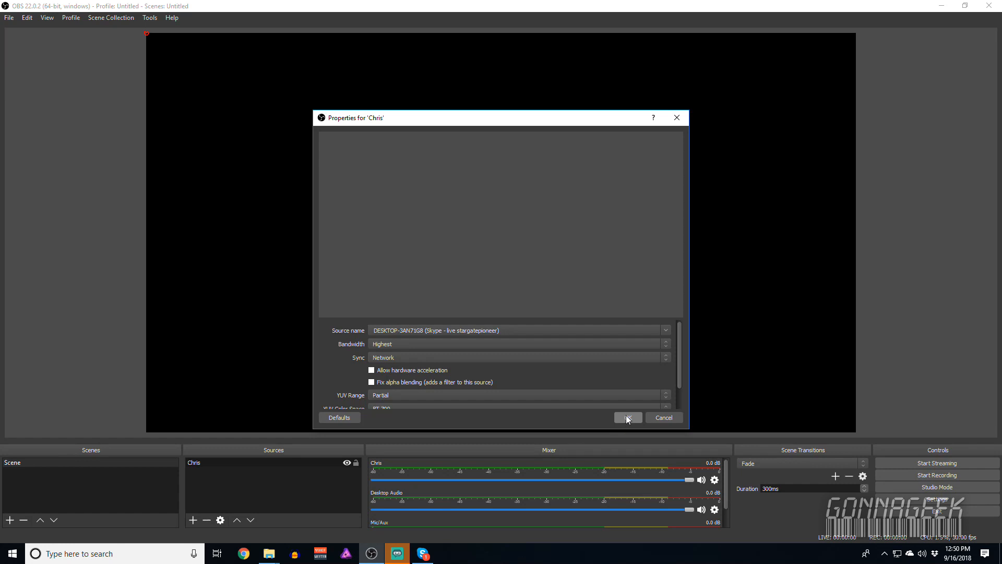
left_click(627, 418)
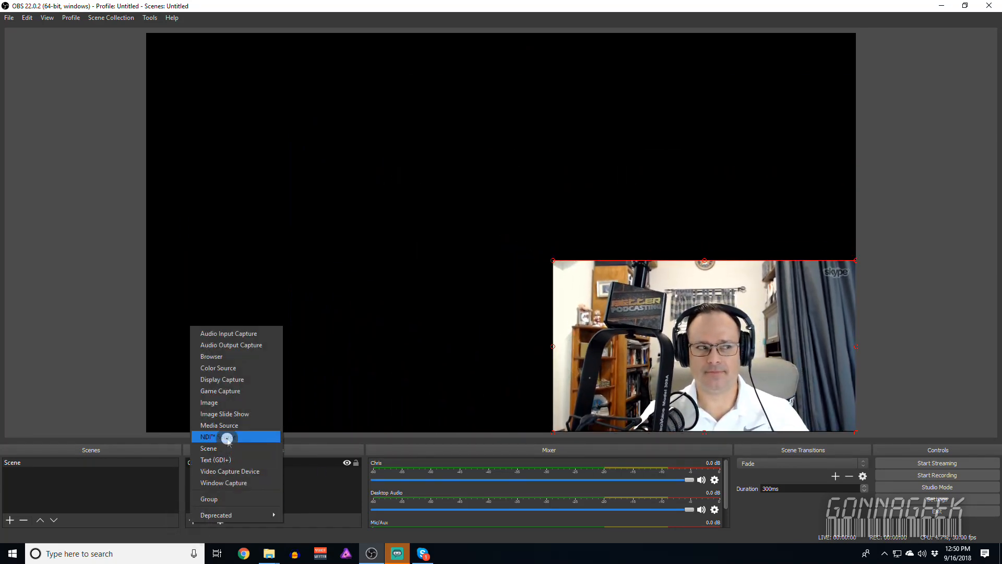
Create a second NDI Source named Chris_Real carrying the other Skype caller's feed
left_click(206, 437)
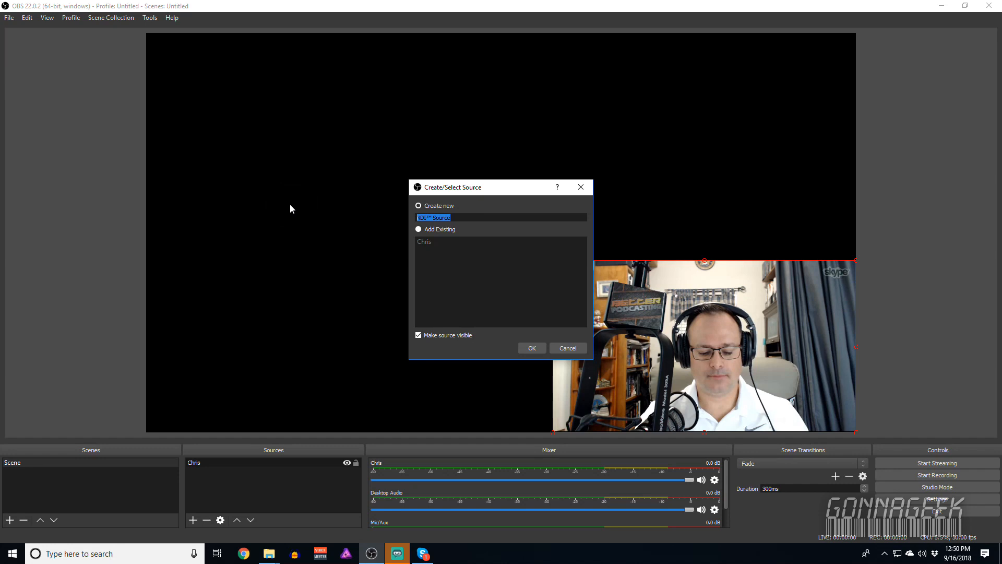
type("Chris Re")
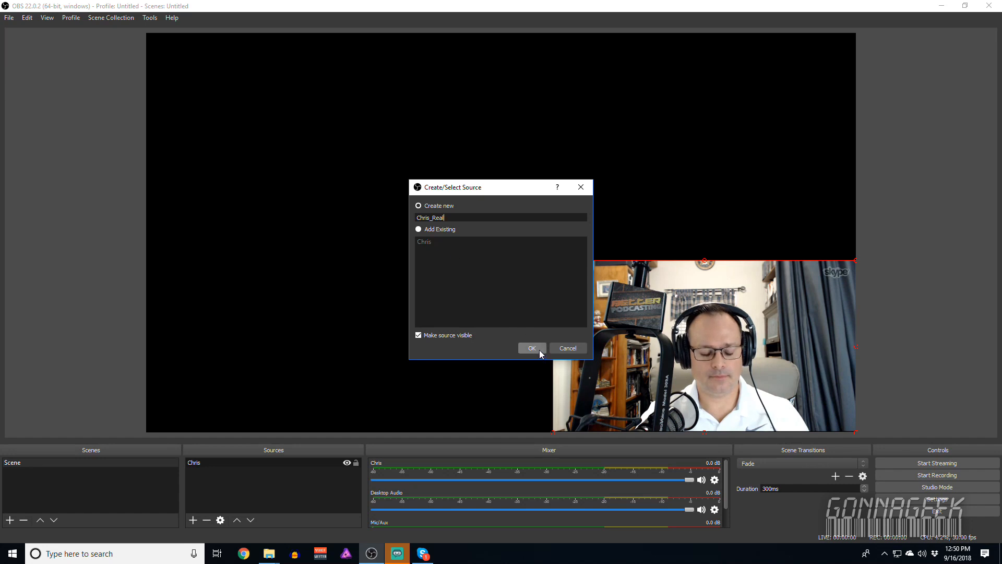
left_click(531, 348)
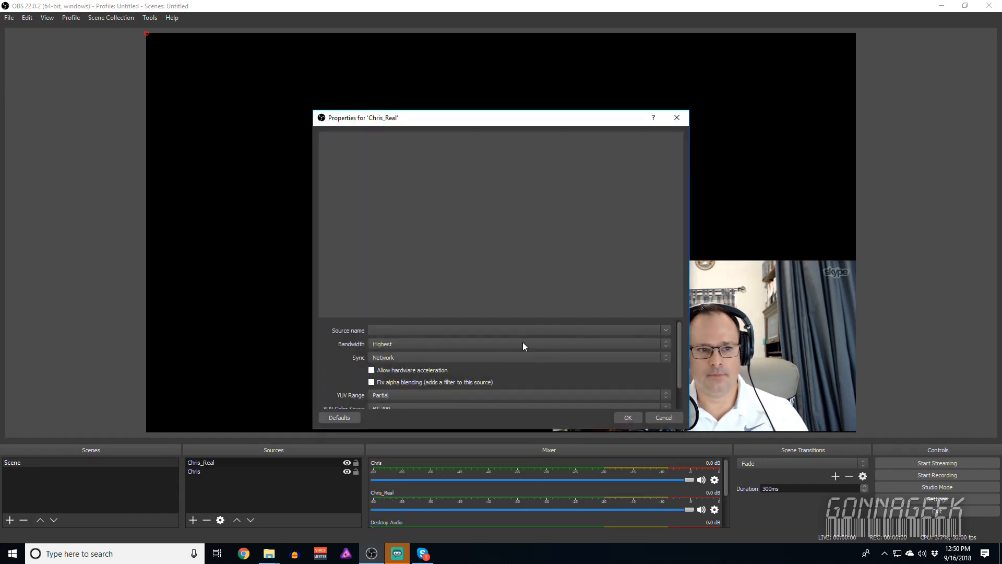
left_click(665, 330)
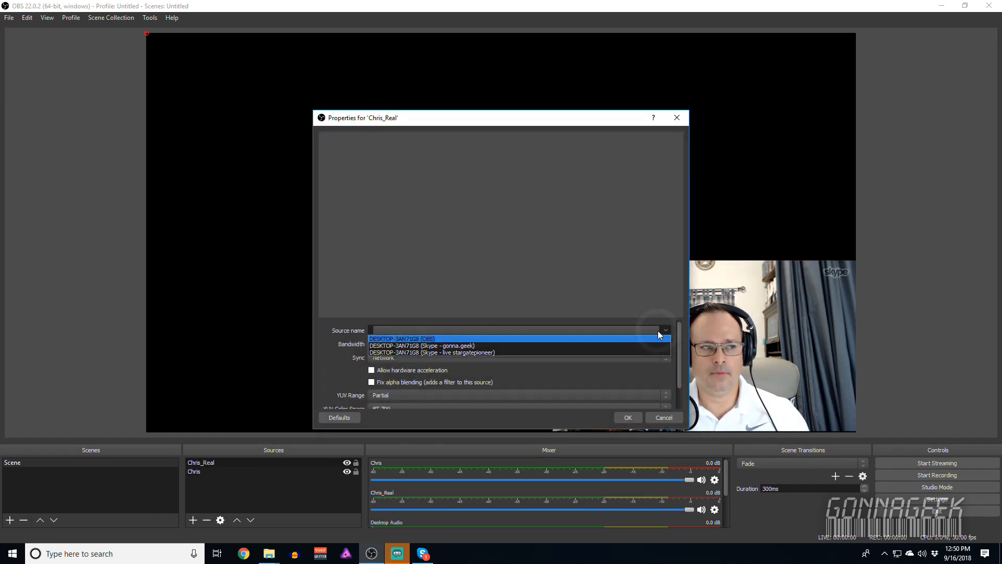
left_click(431, 345)
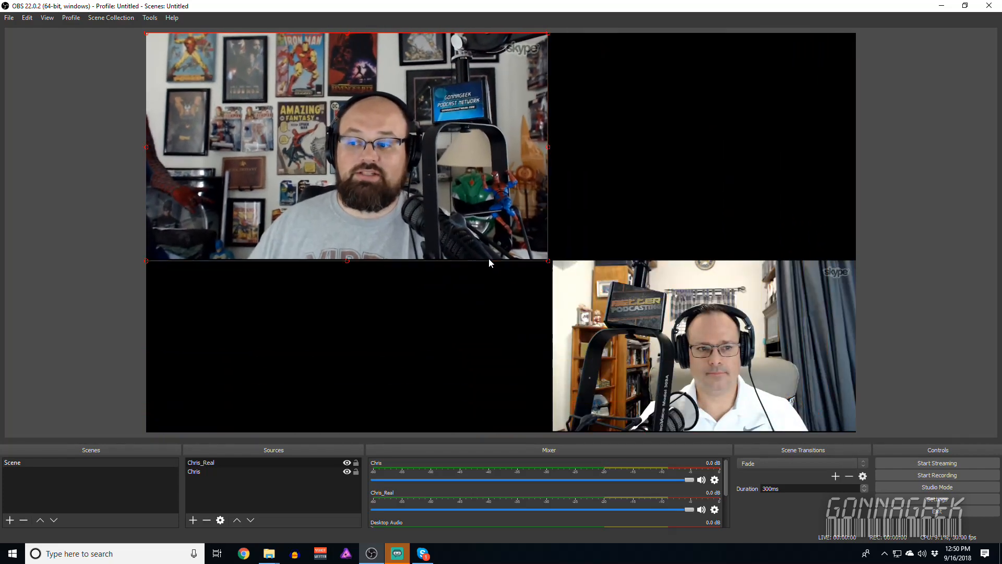
Review the Chris source's settings and select the bearded guest's feed on the canvas
right_click(194, 470)
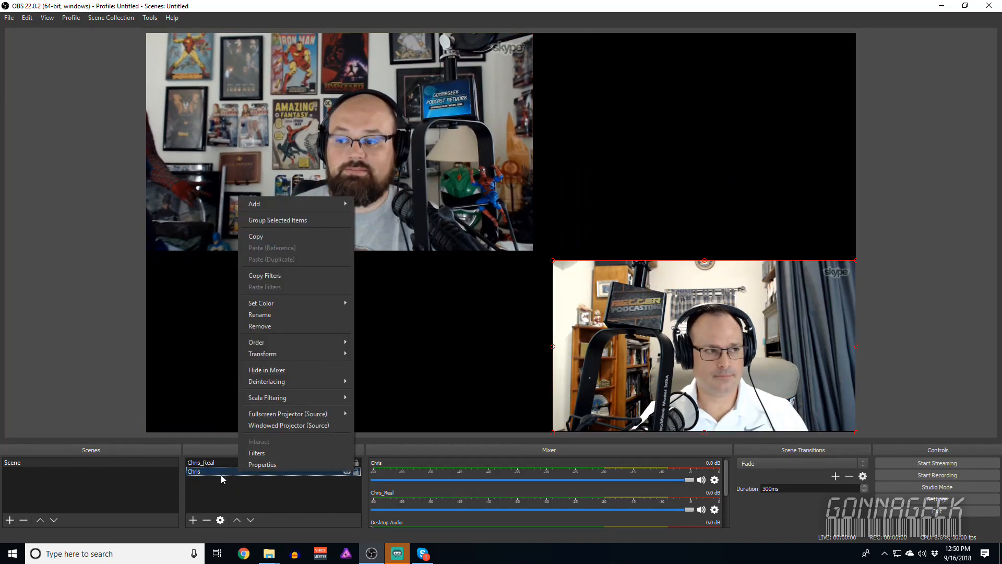
left_click(262, 464)
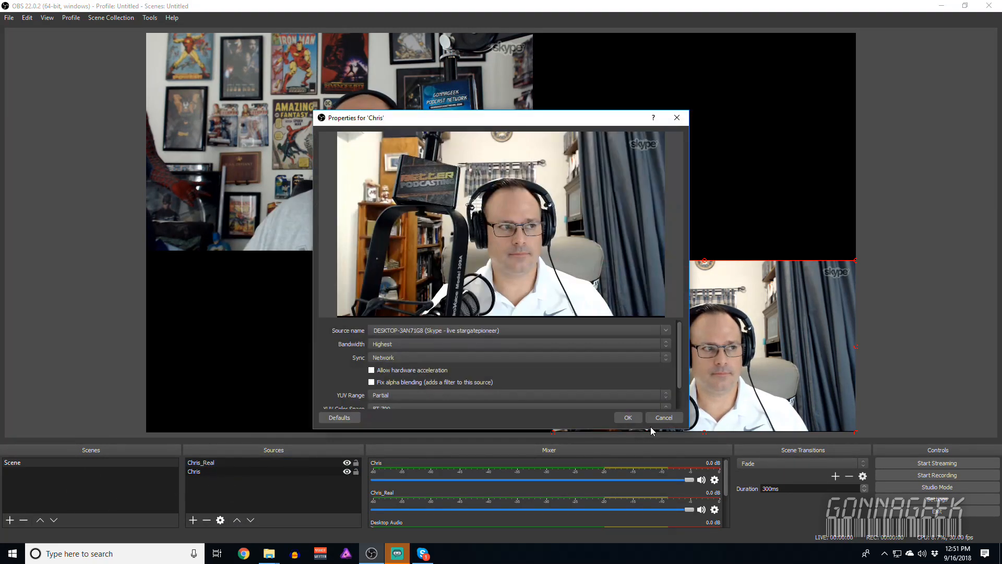
right_click(194, 470)
type("SP")
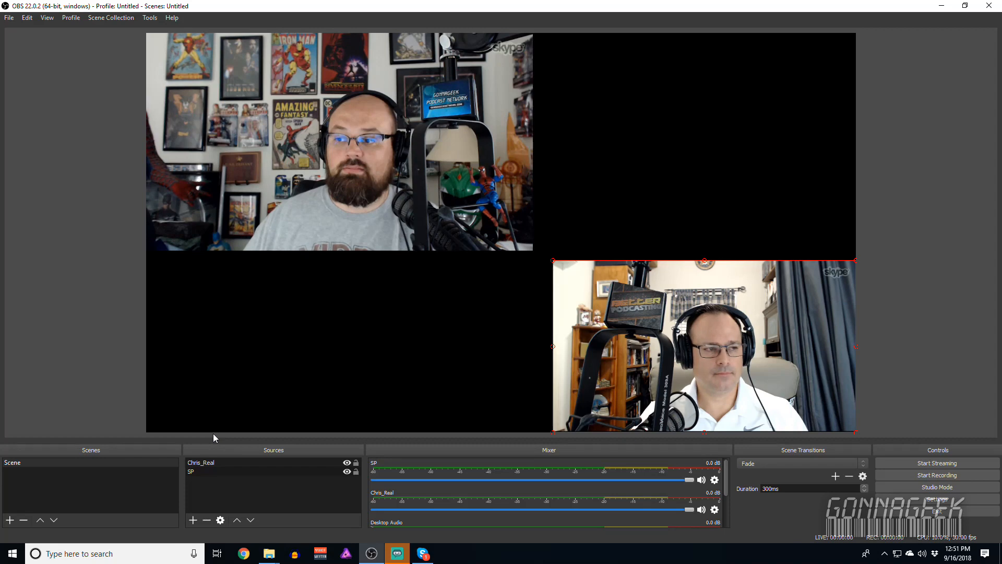
left_click(200, 463)
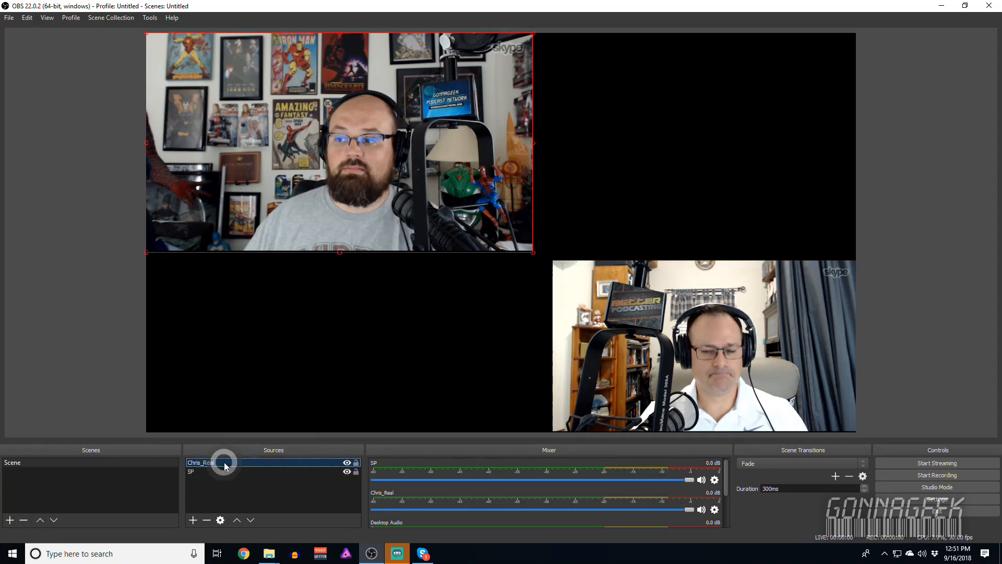
left_click(192, 520)
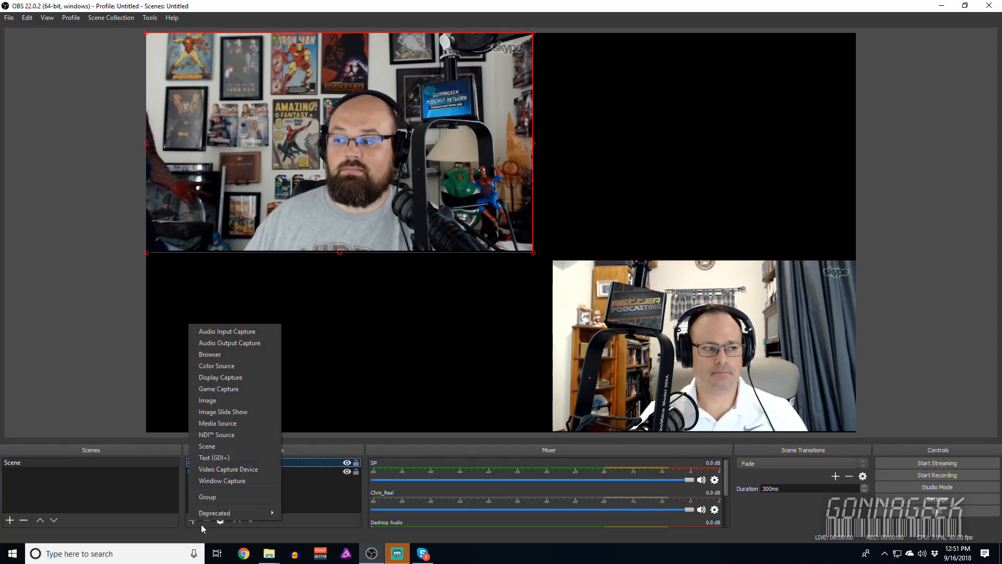
mouse_move(301, 490)
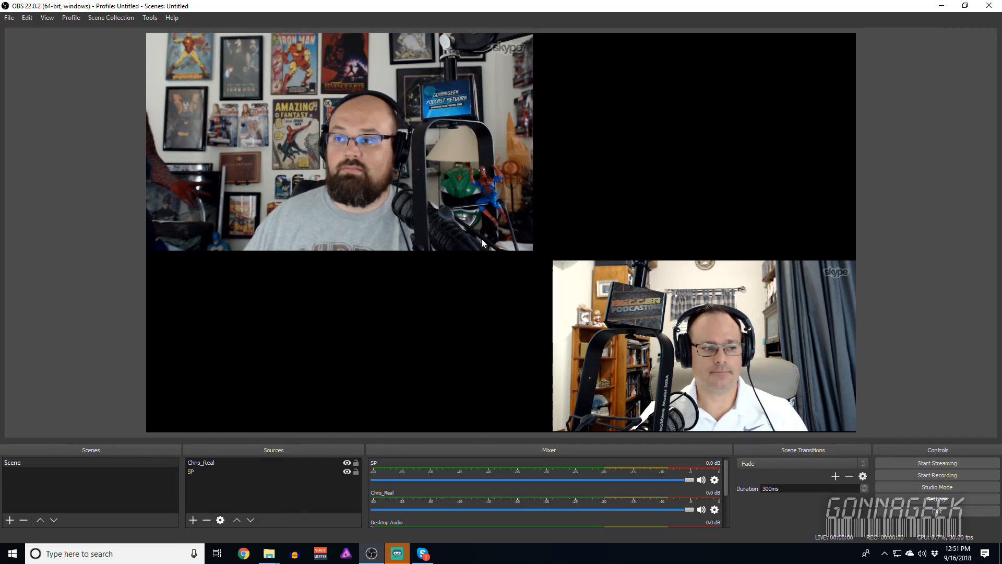
left_click(338, 144)
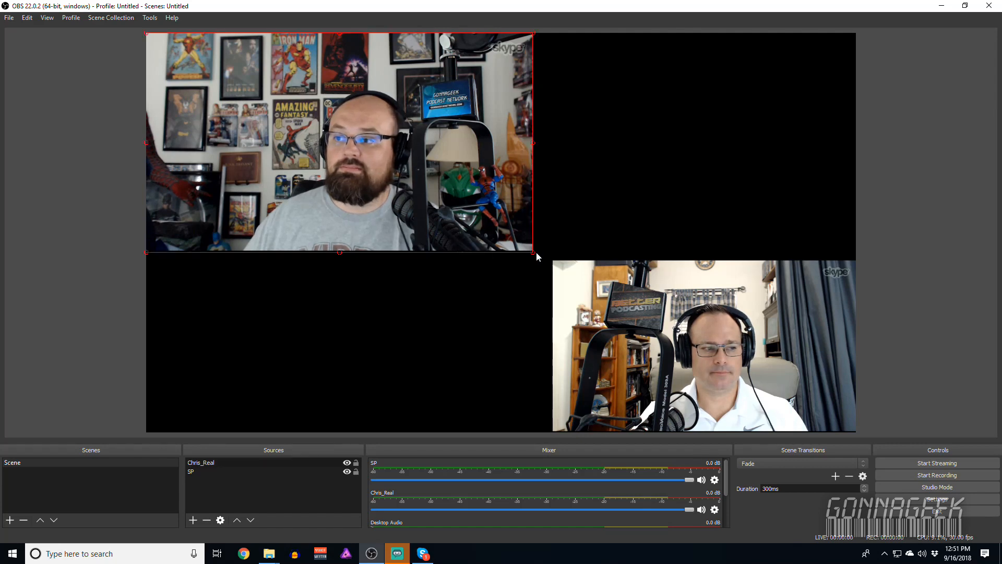
Enlarge the white-shirted guest's feed into the bottom-right quadrant of the preview
left_click_drag(533, 252, 553, 261)
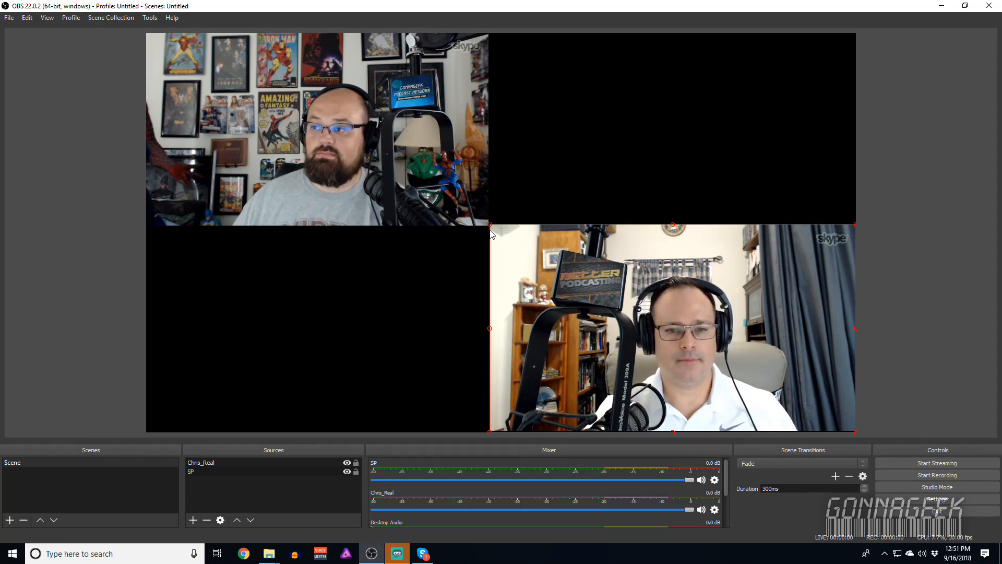
mouse_move(476, 267)
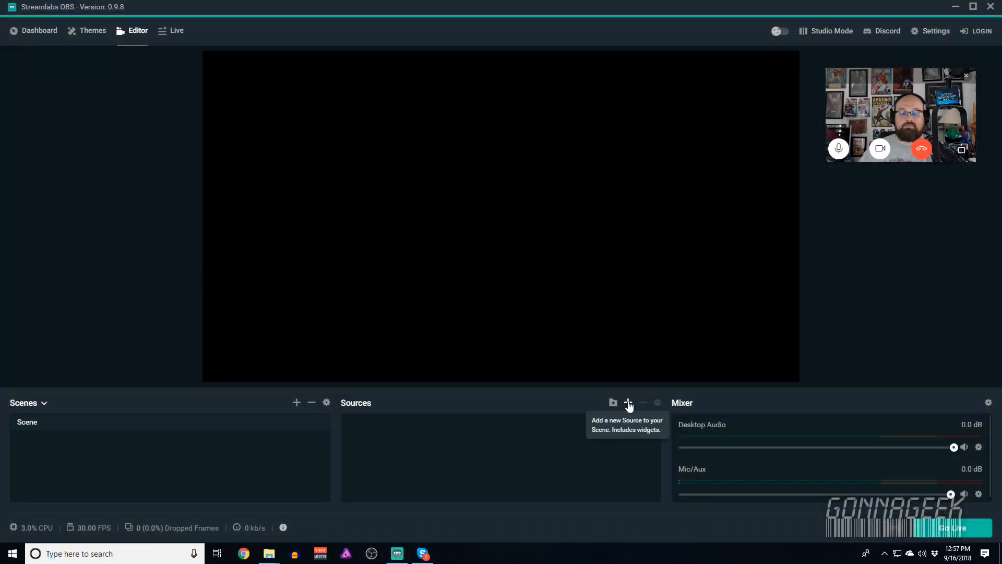
Add an NDI Source named Chris to the Streamlabs OBS scene
left_click(628, 402)
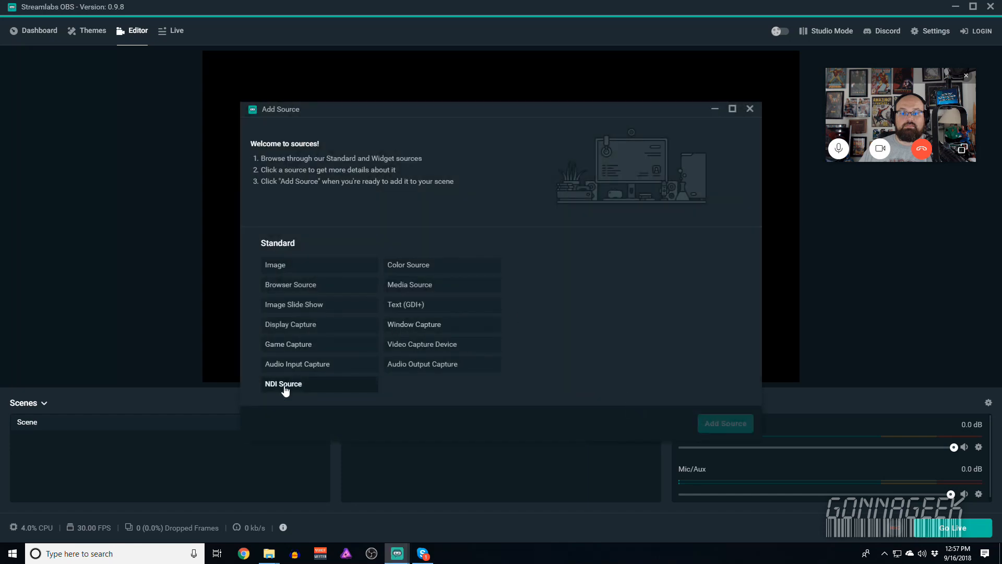
left_click(283, 383)
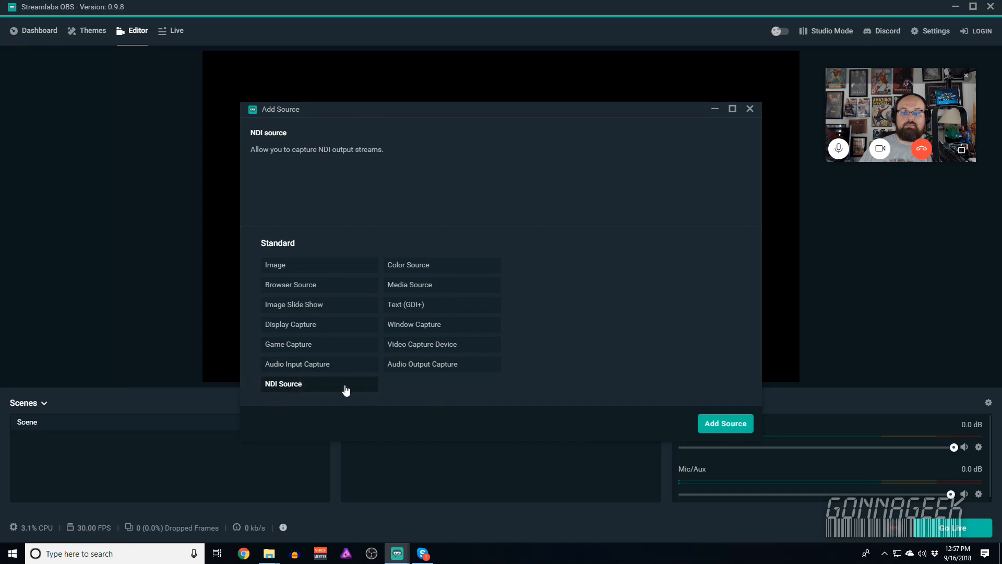
left_click(724, 422)
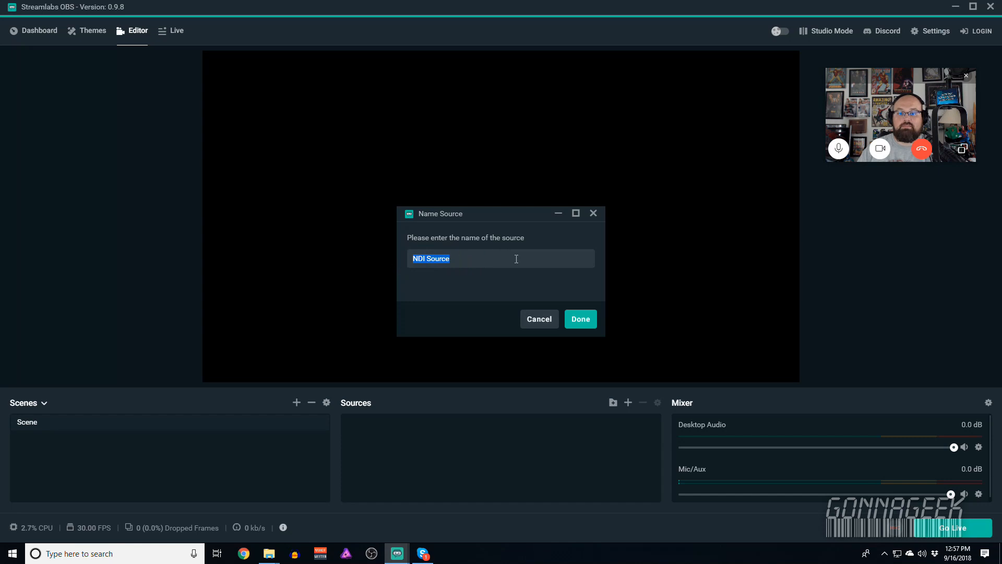
type("Chri")
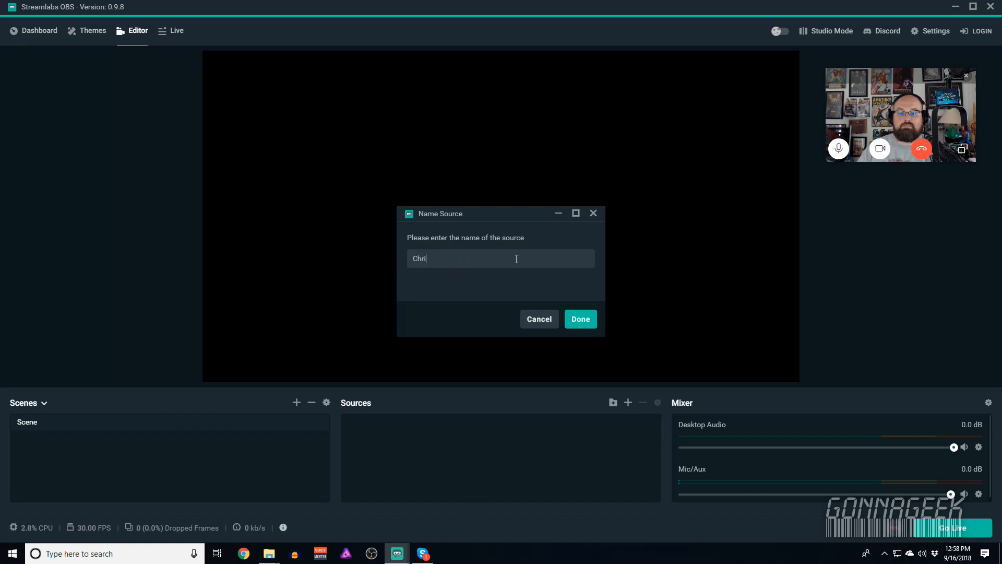
left_click(579, 319)
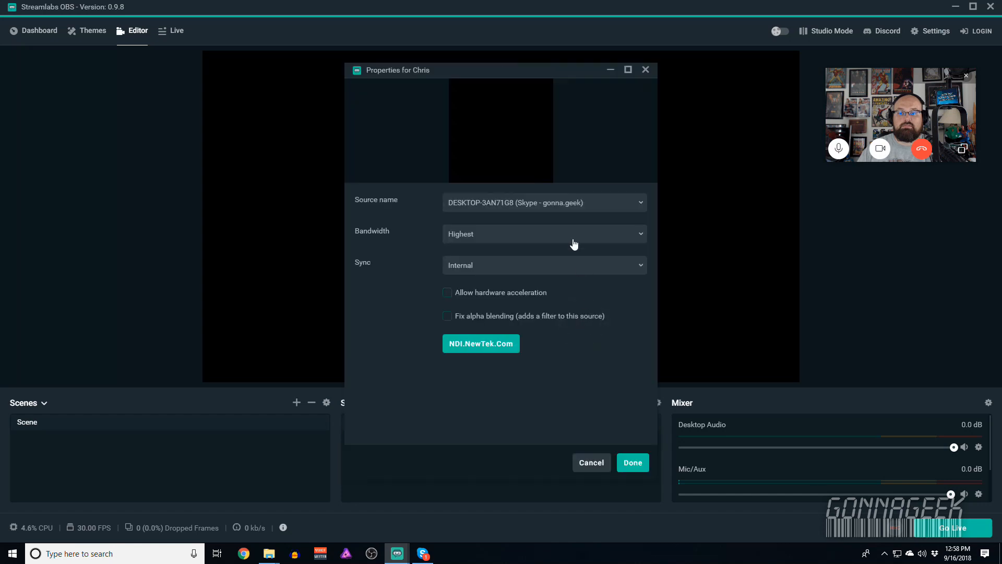
Select the bearded guest's gonna.geek Skype stream for the source and accept
left_click(543, 202)
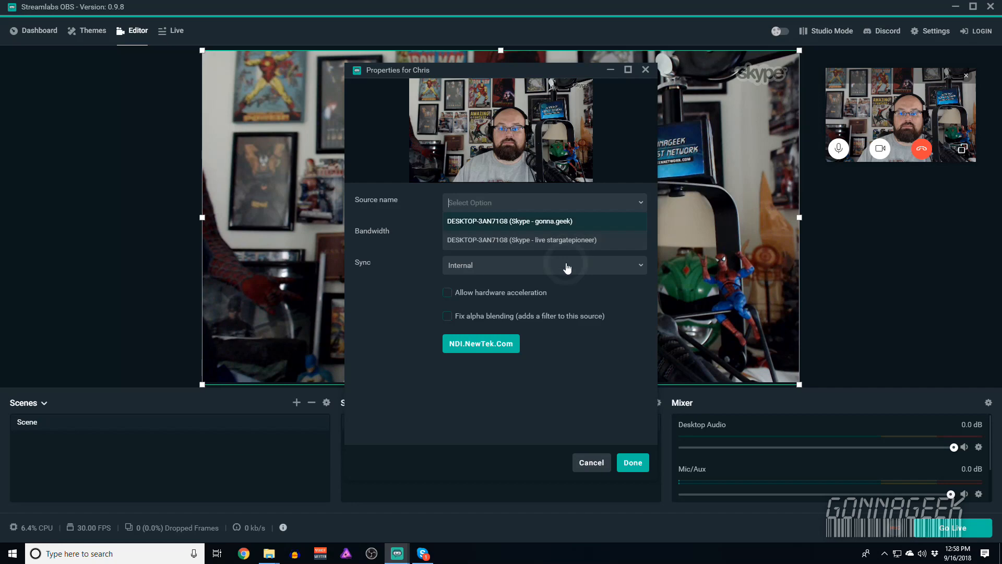
left_click(510, 220)
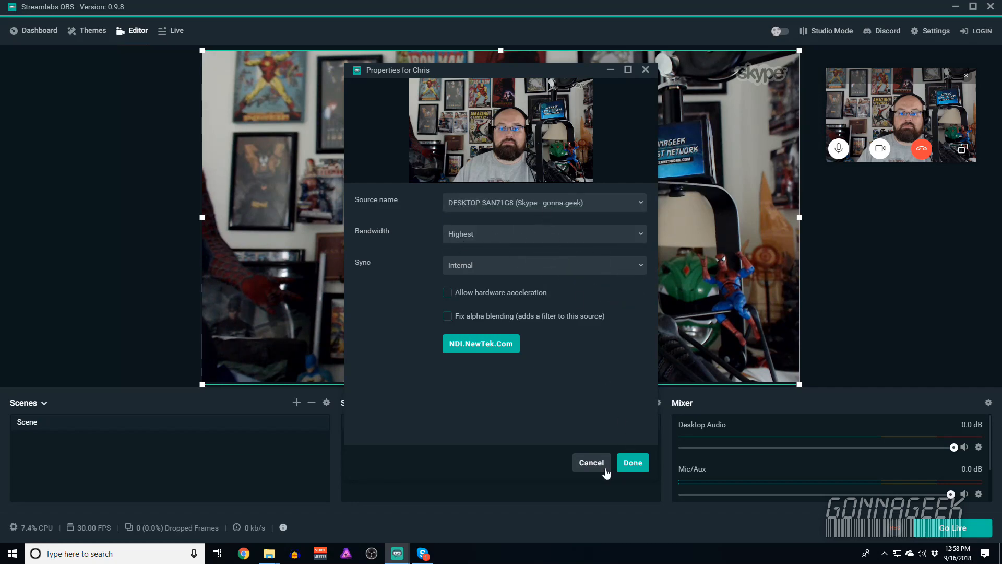
left_click(631, 463)
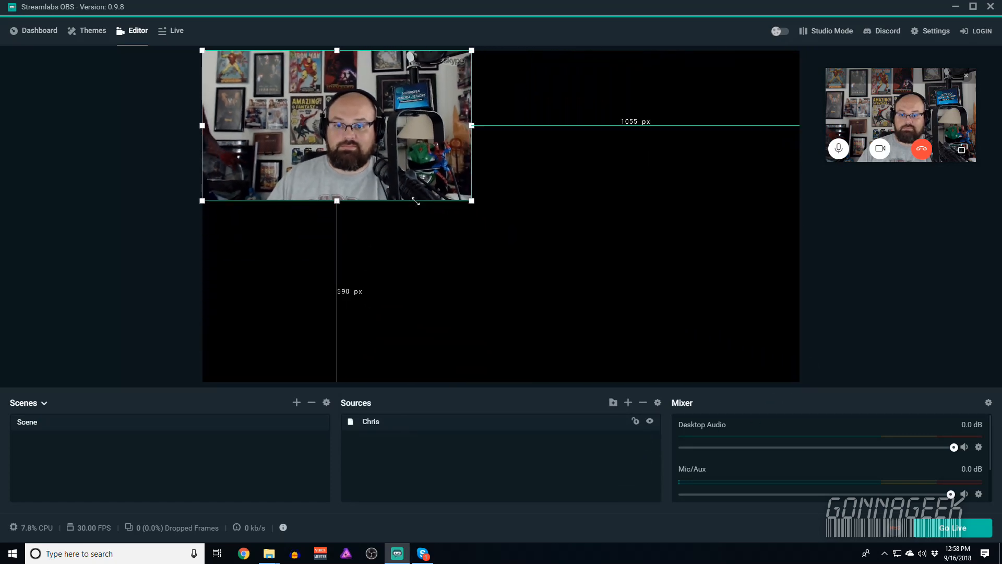
Add NDI source SP with the white-shirted guest's Skype stream and enlarge the top-left feed slightly
left_click(627, 402)
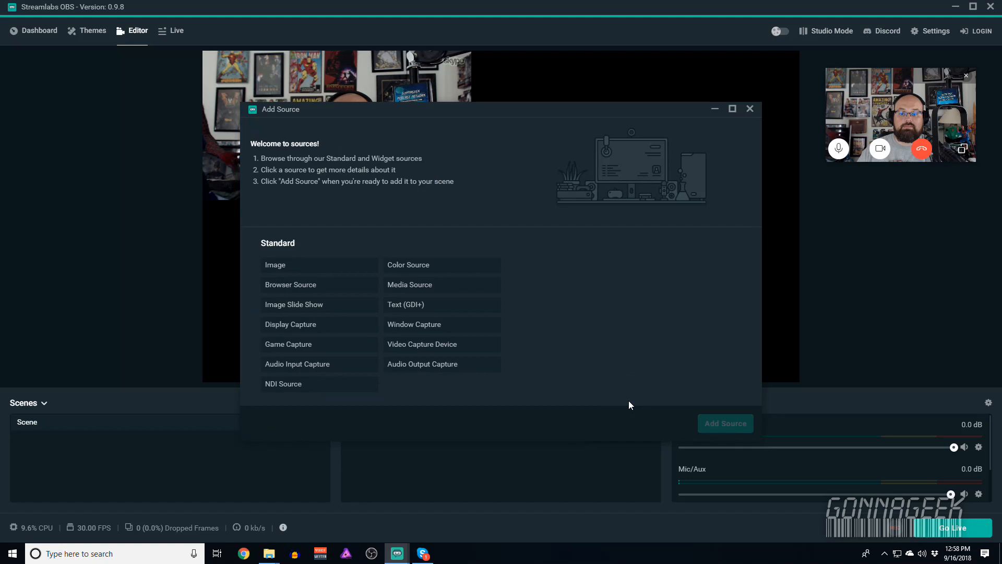
left_click(282, 383)
type("C")
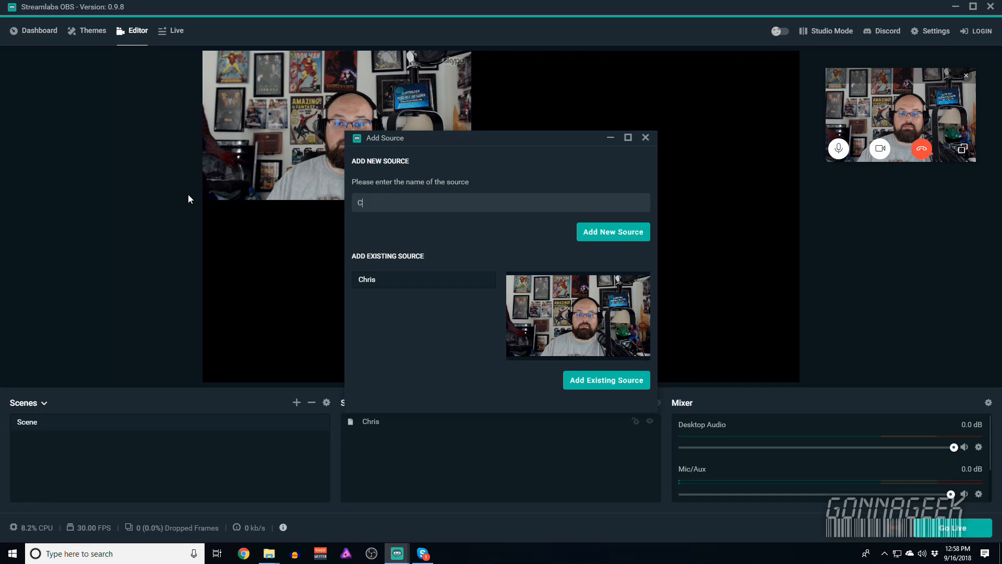
type("SP")
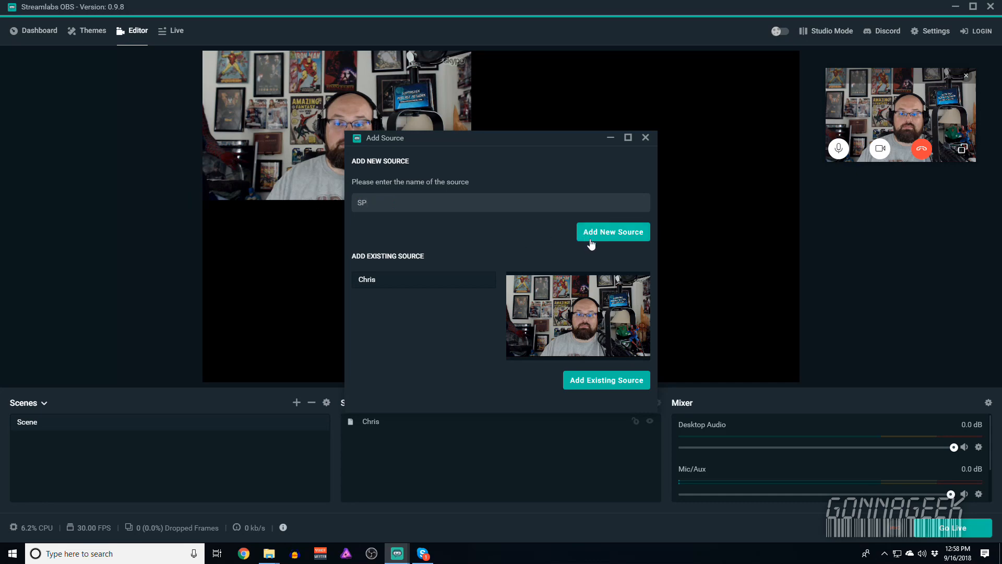
left_click(612, 231)
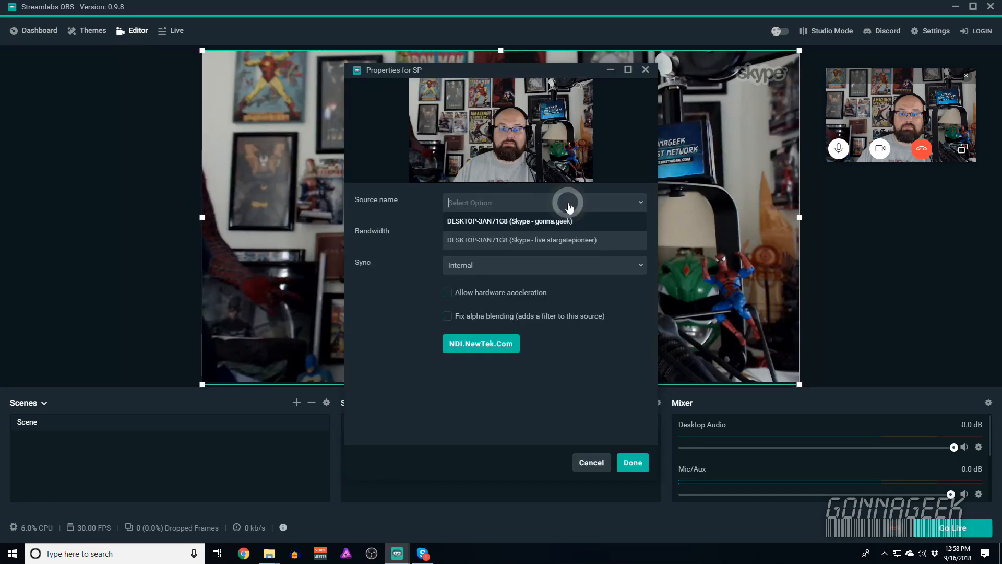
left_click(507, 240)
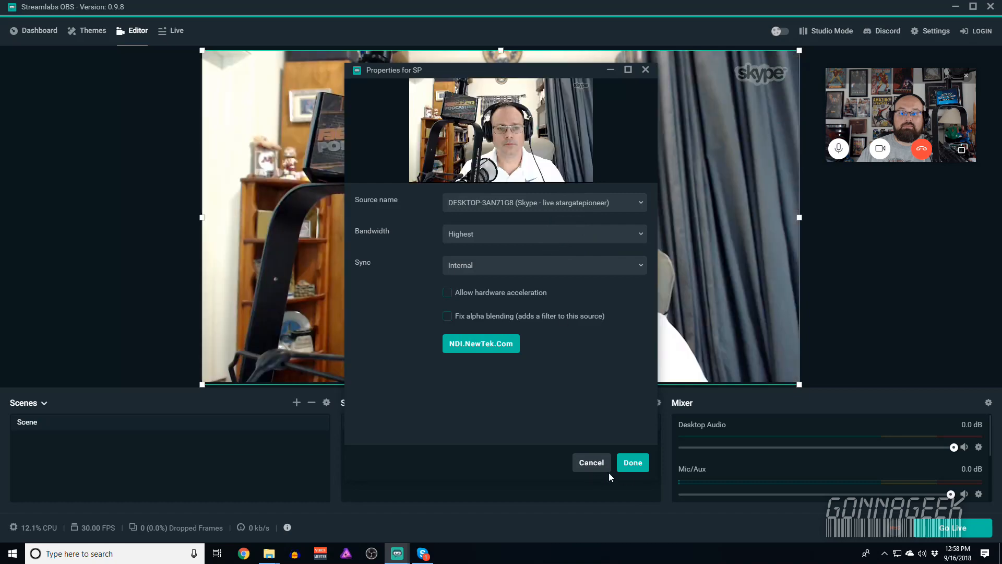
left_click(631, 463)
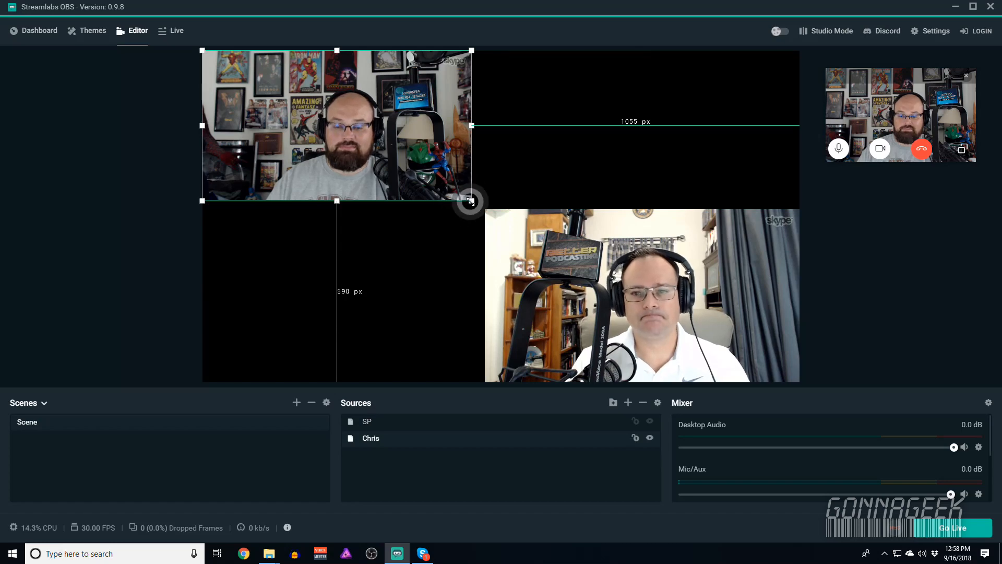
left_click_drag(471, 201, 484, 208)
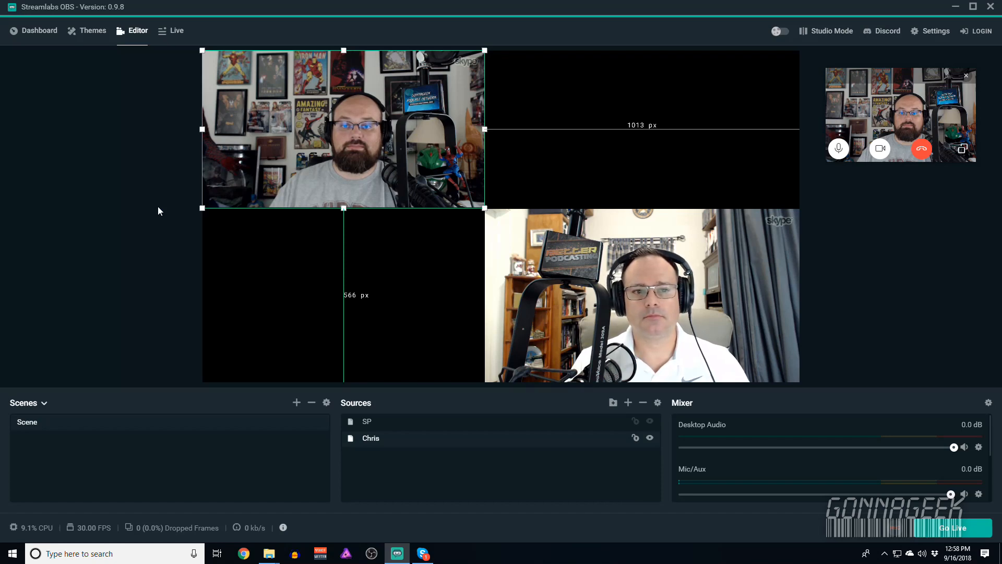
mouse_move(244, 195)
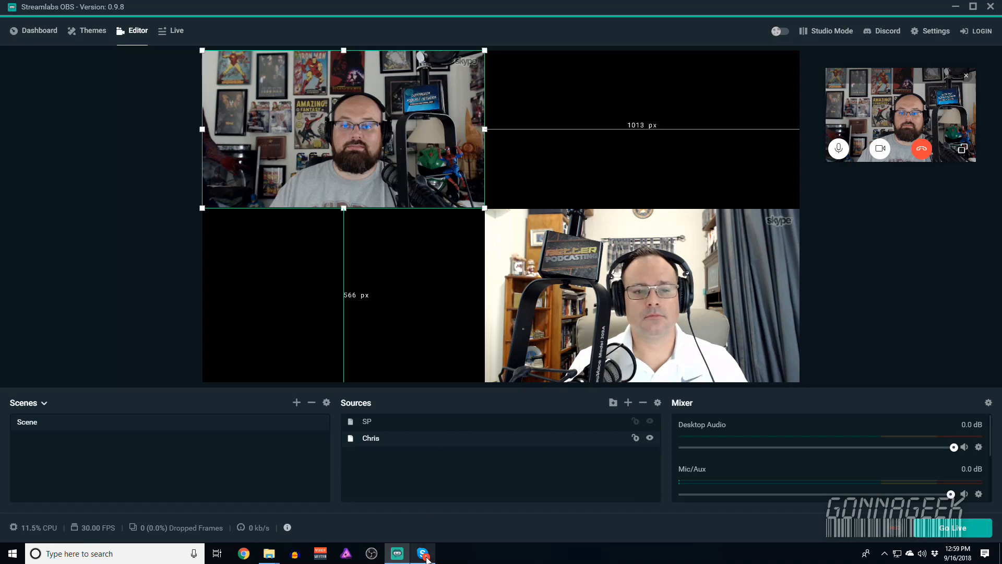
left_click(422, 553)
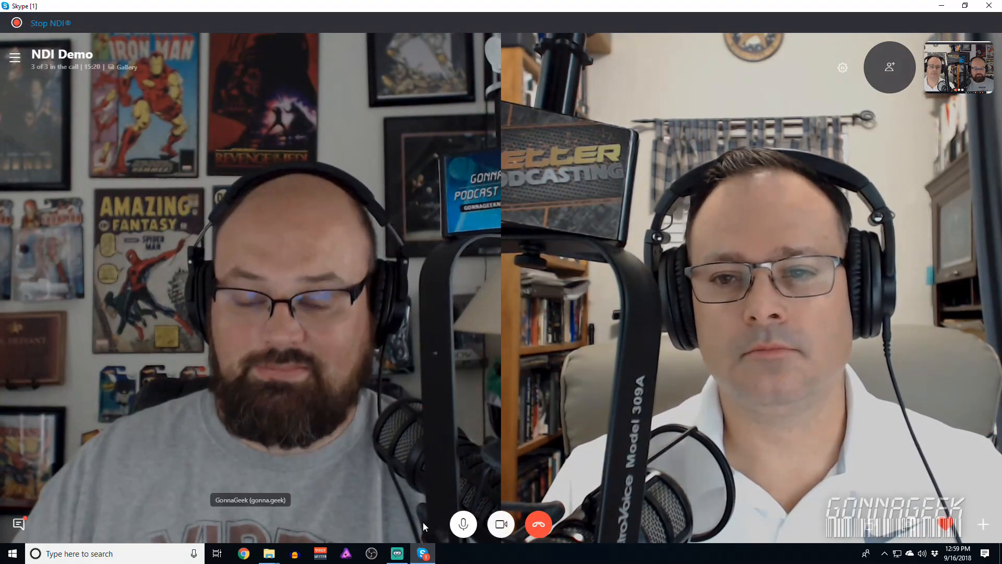
left_click(397, 553)
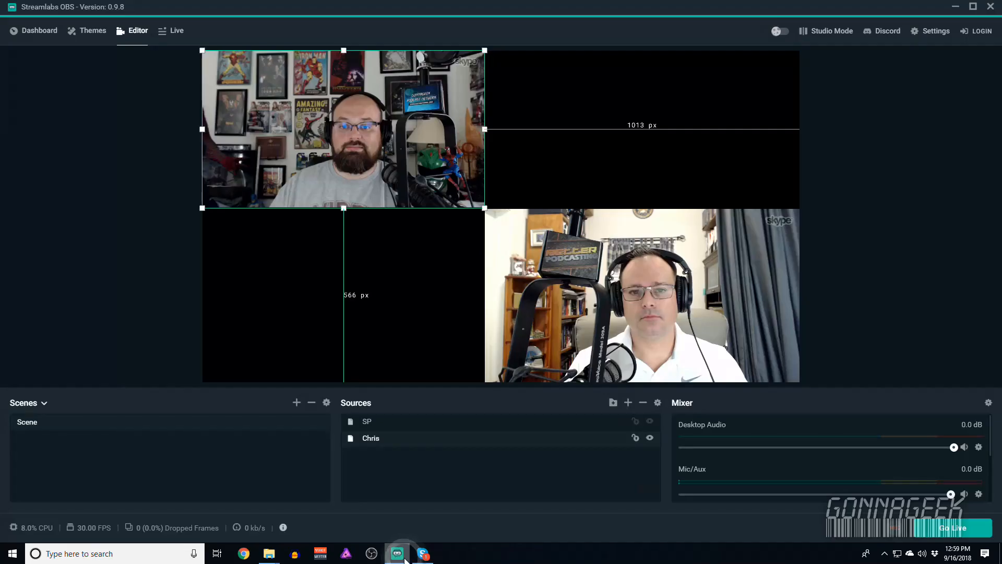
left_click(396, 553)
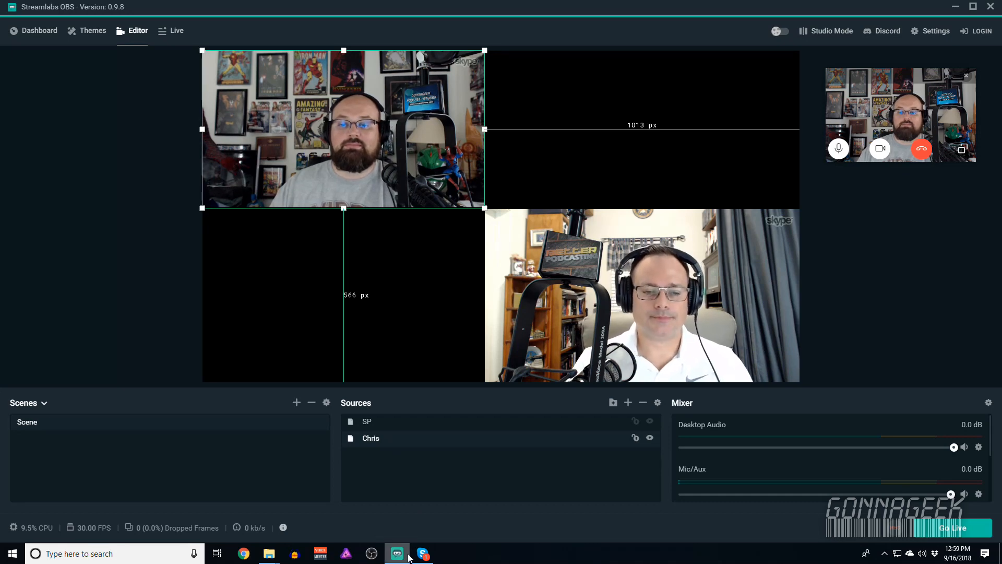
left_click(523, 548)
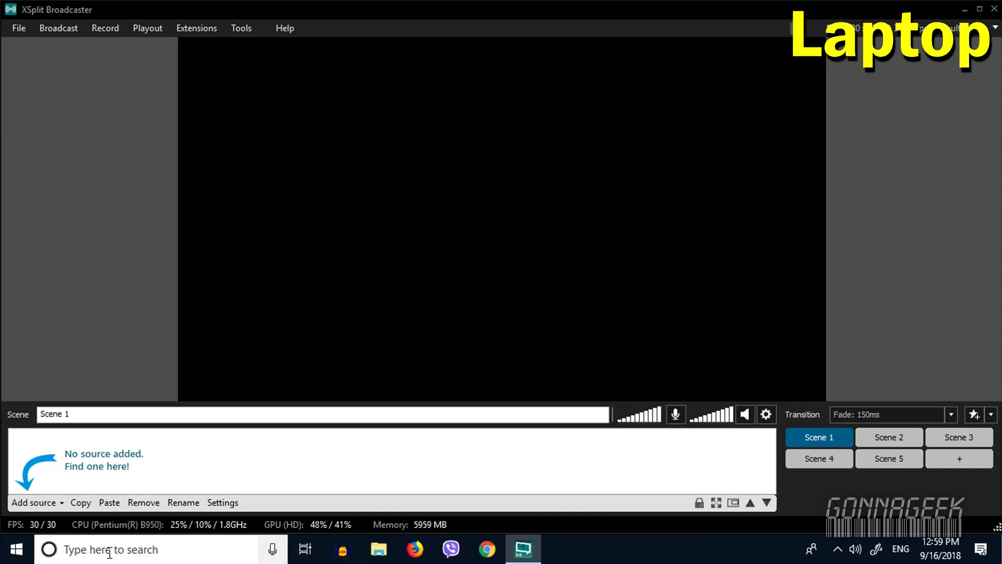
Add one of the networked Skype NDI streams as a source in the laptop's XSplit Broadcaster
left_click(34, 502)
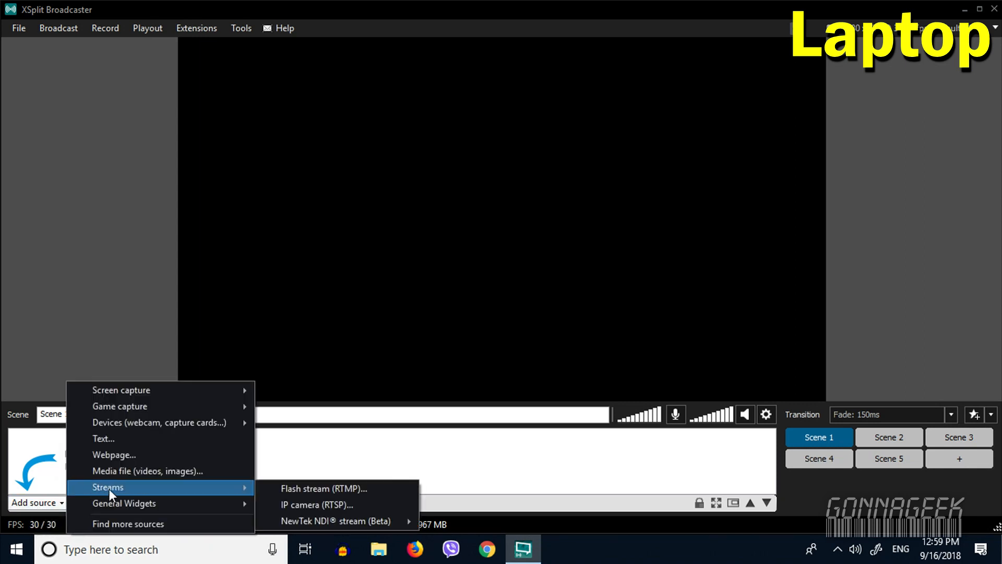
mouse_move(317, 521)
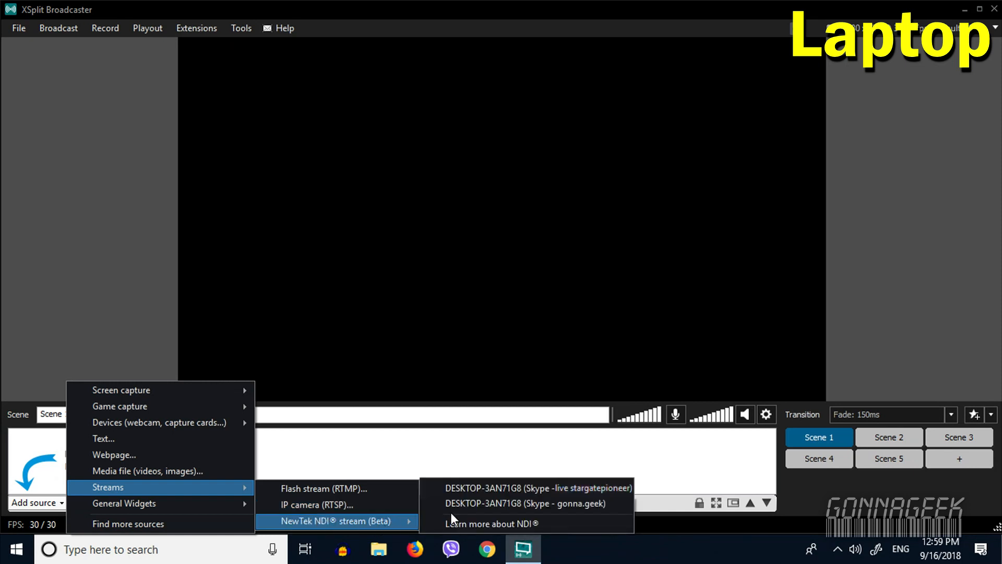
left_click(525, 503)
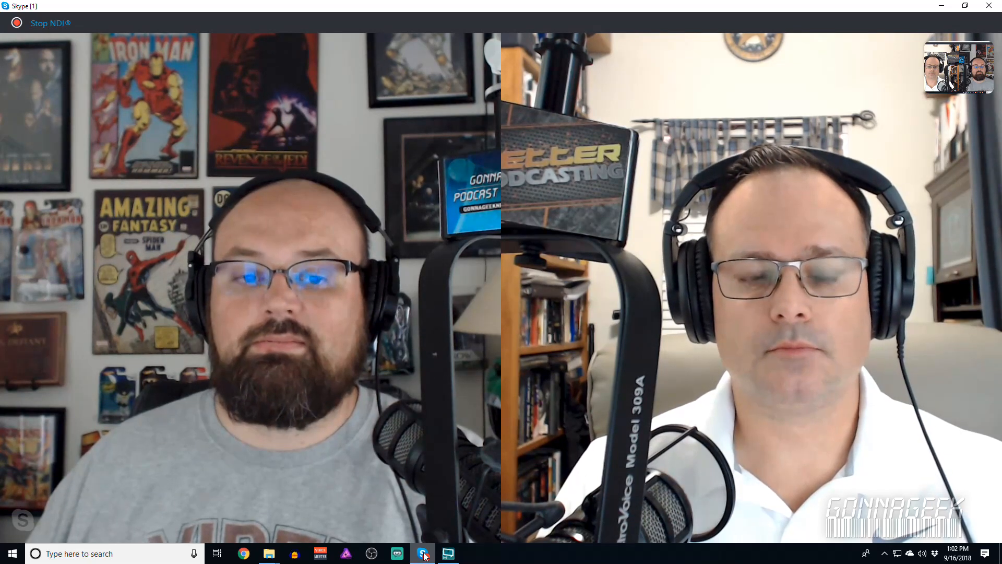
left_click(447, 553)
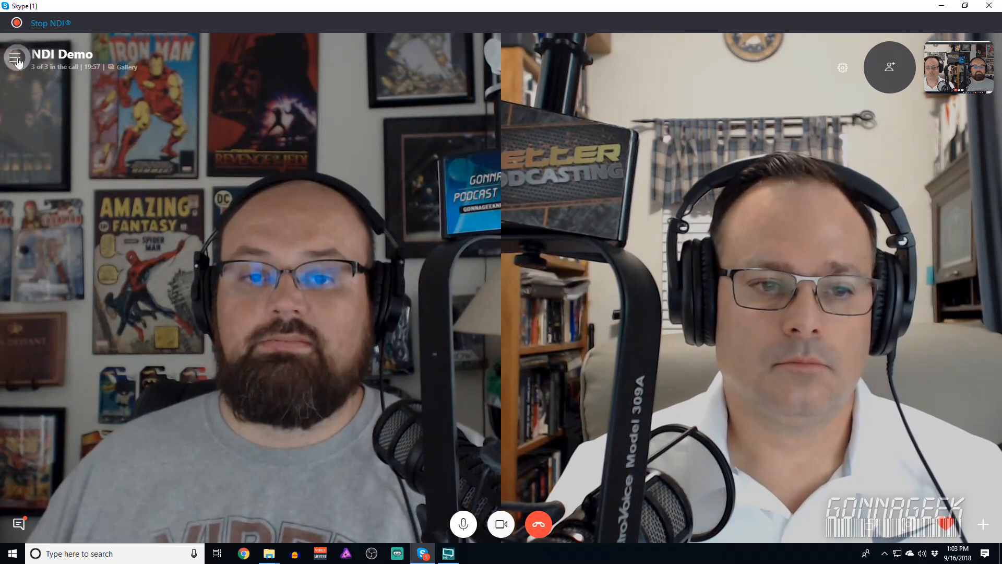
In Skype's Audio & Video settings, choose NewTek NDI Video as the camera
left_click(17, 57)
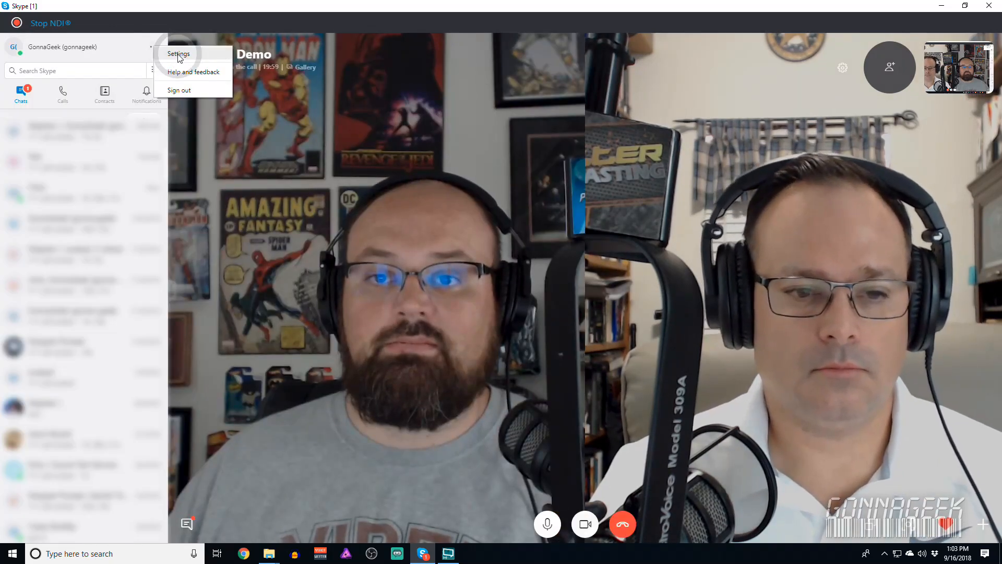
left_click(179, 54)
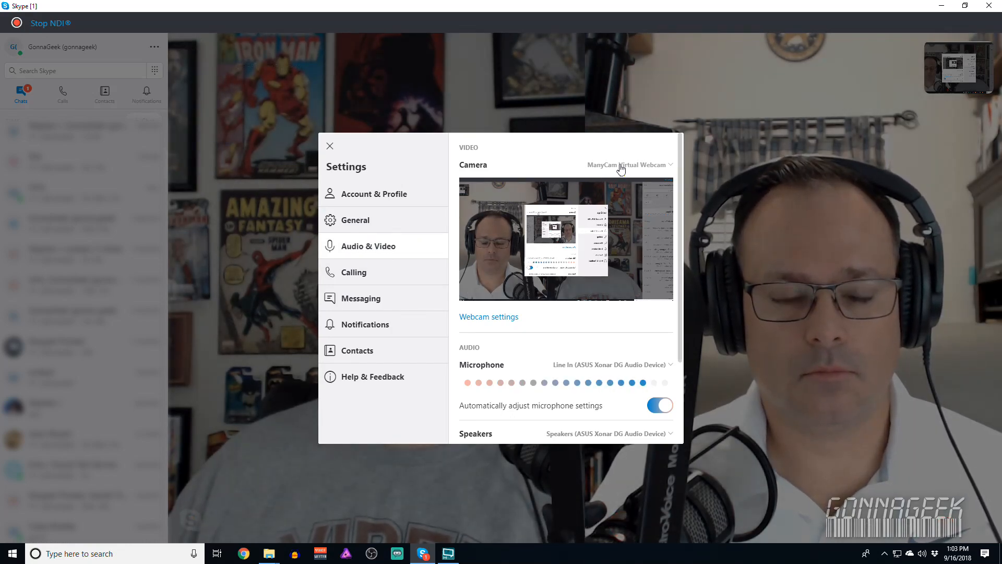
left_click(627, 164)
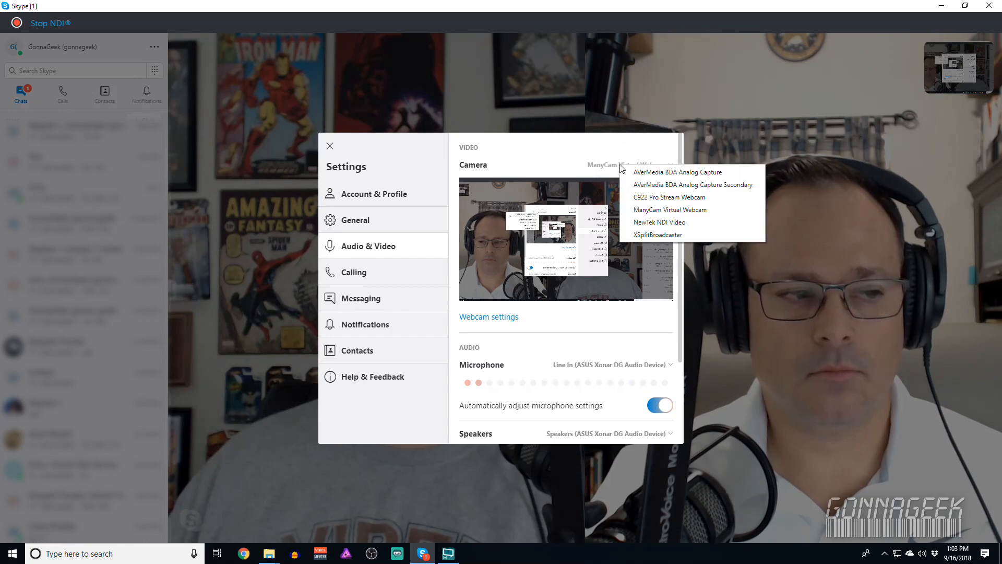
mouse_move(658, 221)
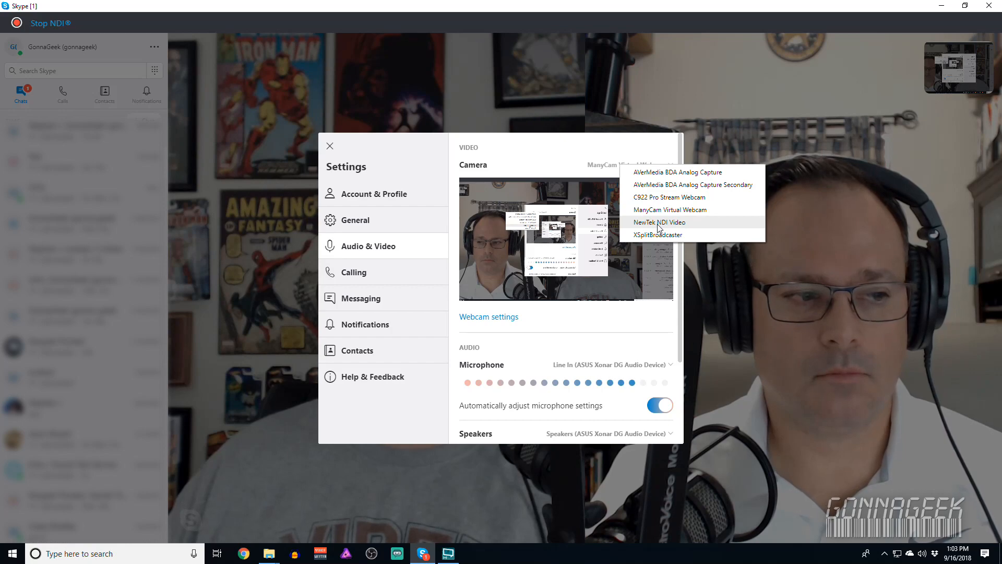
left_click(670, 210)
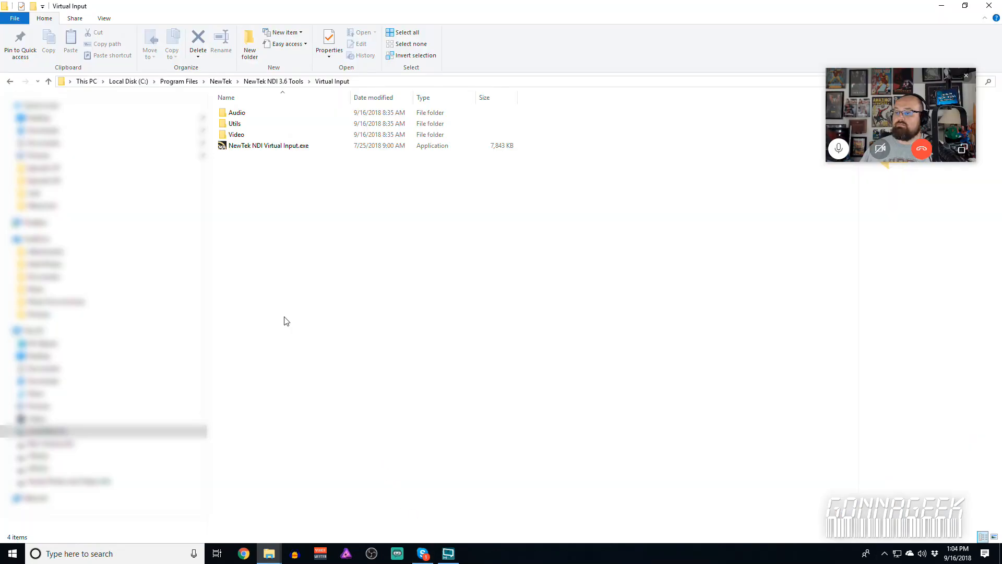
Launch NewTek NDI Virtual Input.exe, check its tray menu, and close Skype's settings
left_click(275, 145)
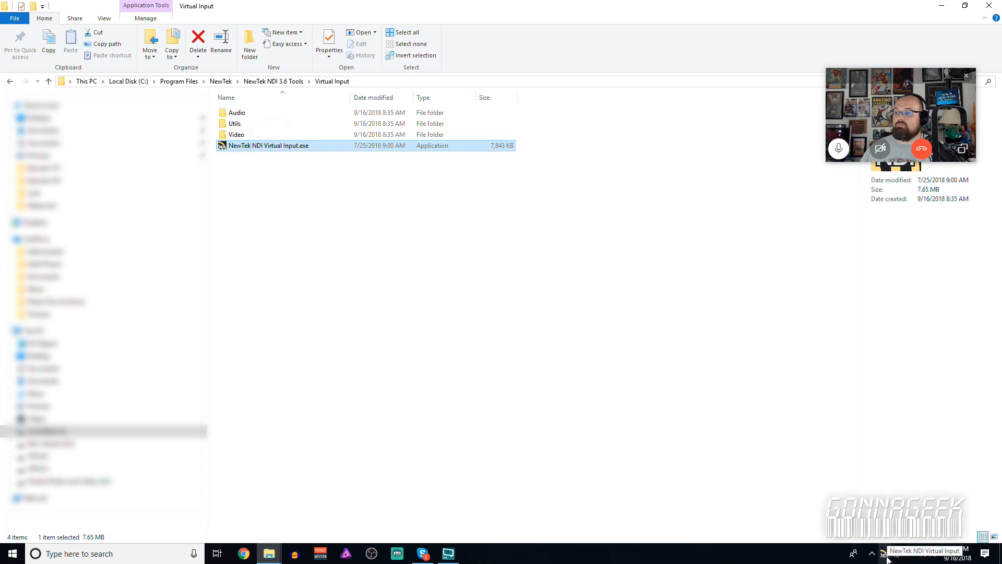
left_click(885, 554)
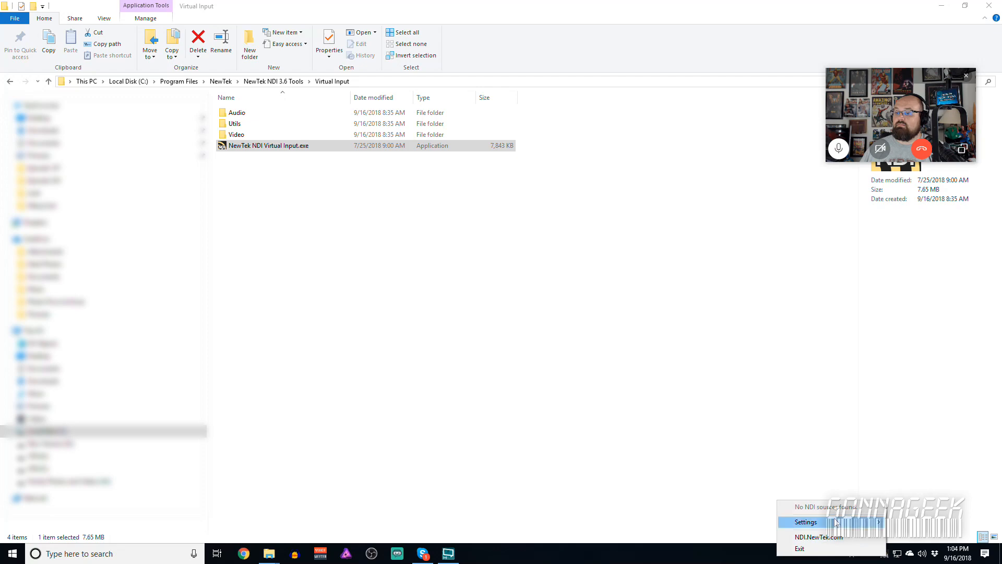
left_click(806, 522)
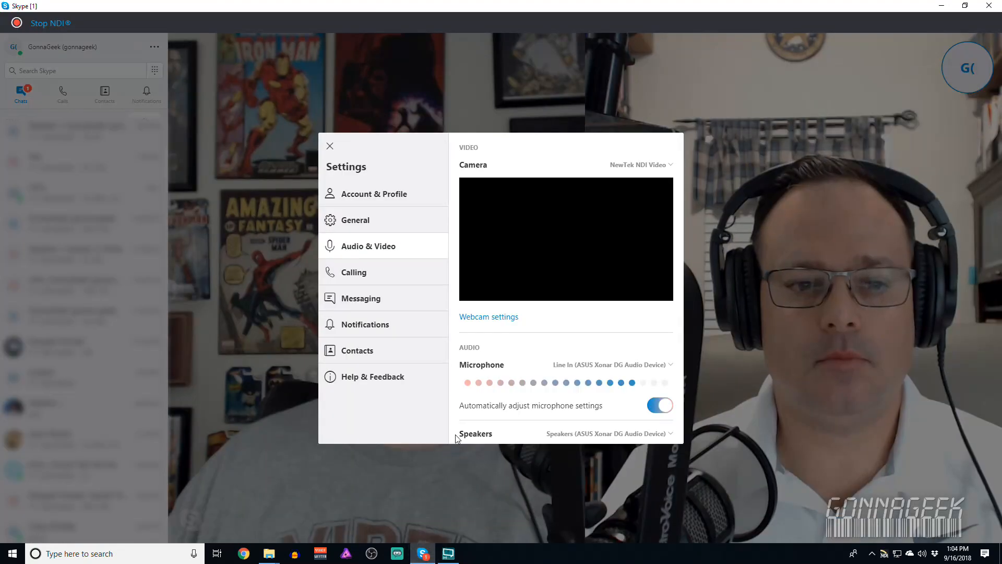
left_click(330, 147)
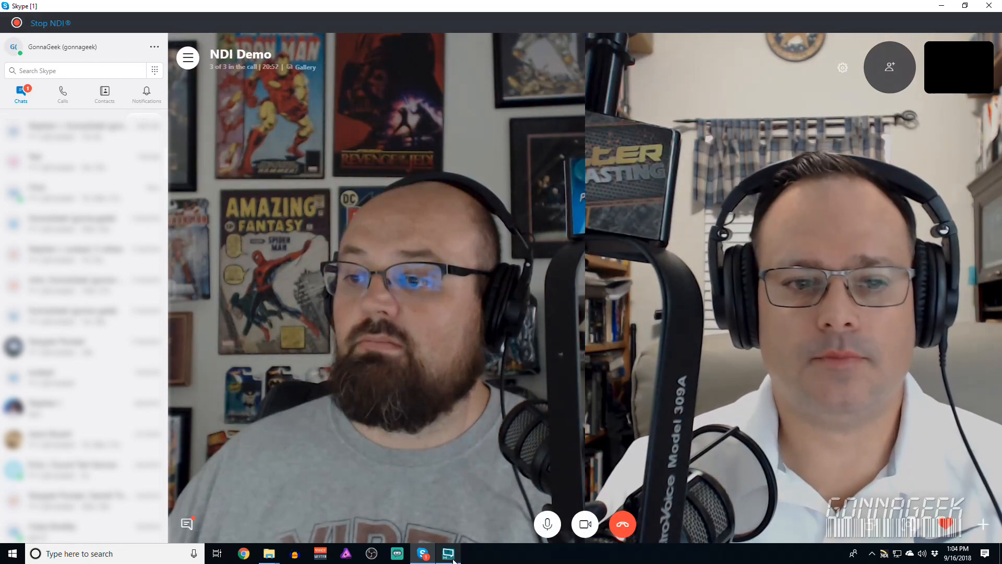
Switch over to XSplit Broadcaster to send its NDI stream into Skype
left_click(139, 21)
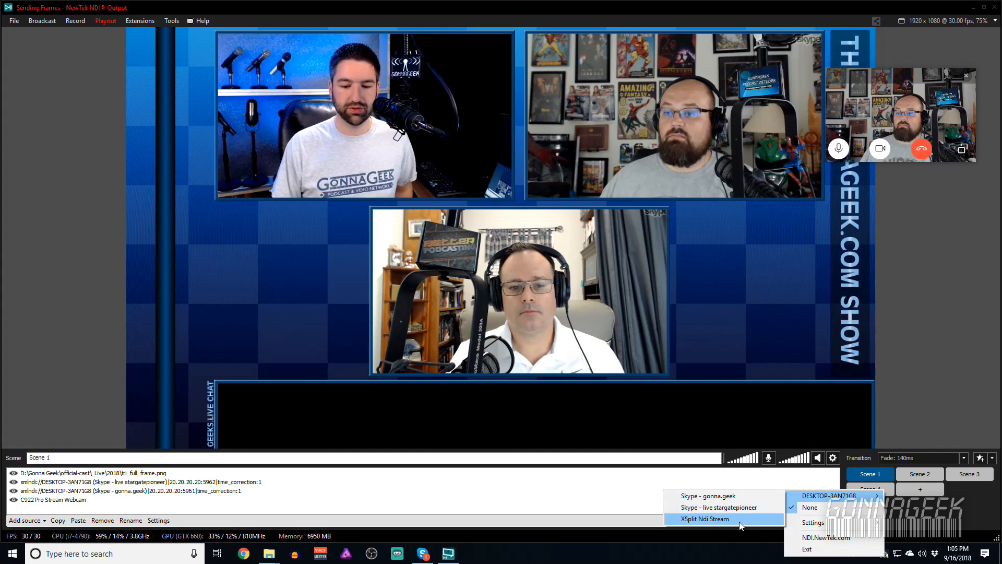
mouse_move(734, 523)
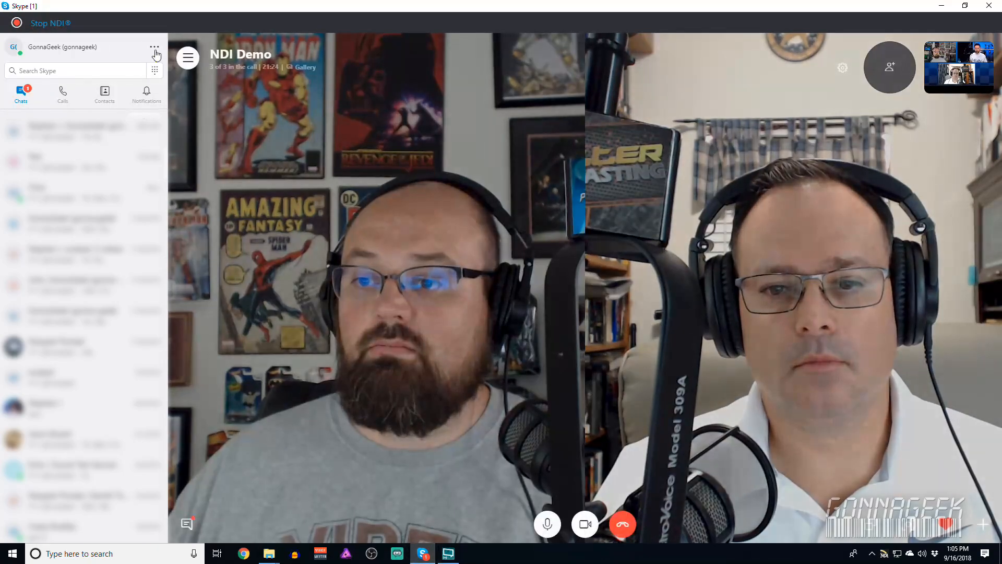
Open Skype's settings from the account menu to check the camera feed
left_click(155, 47)
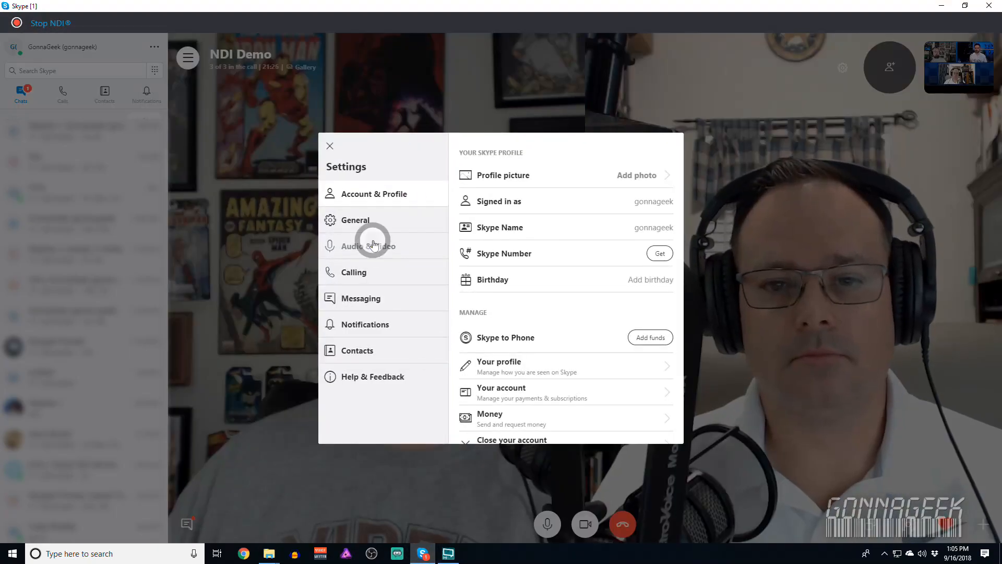
left_click(369, 245)
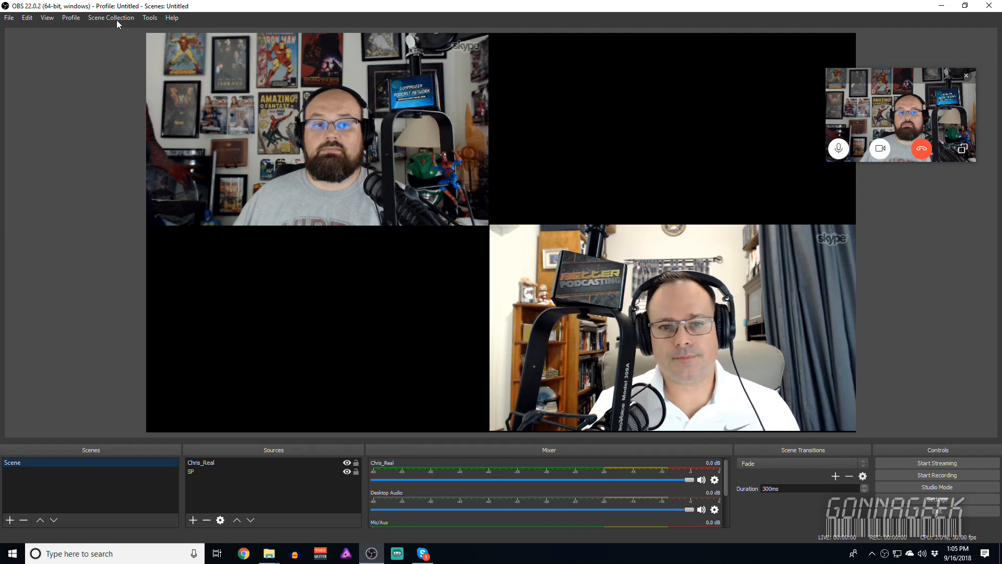
In Tools > NDI Output settings, name the main output OBS Output and confirm
left_click(149, 18)
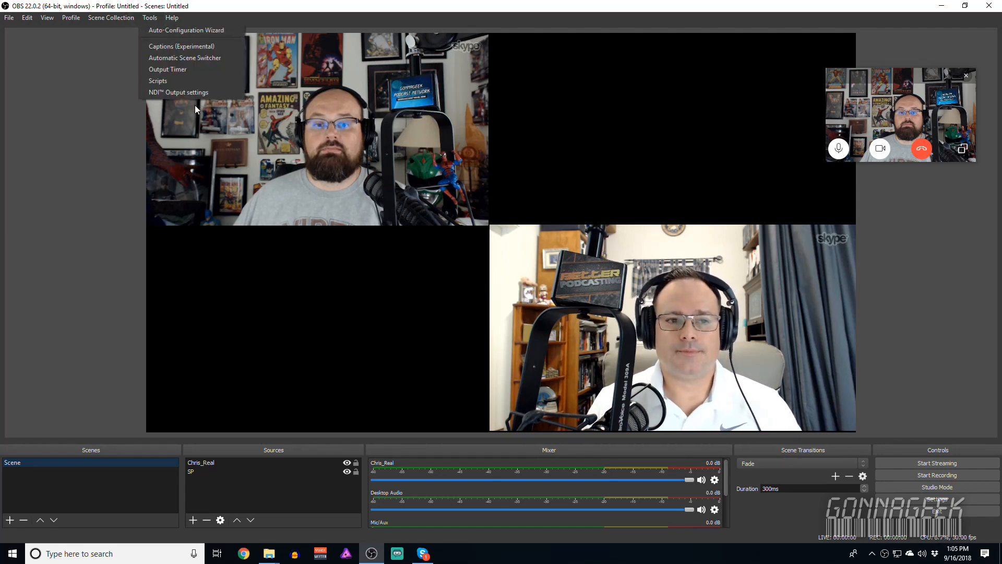
left_click(178, 92)
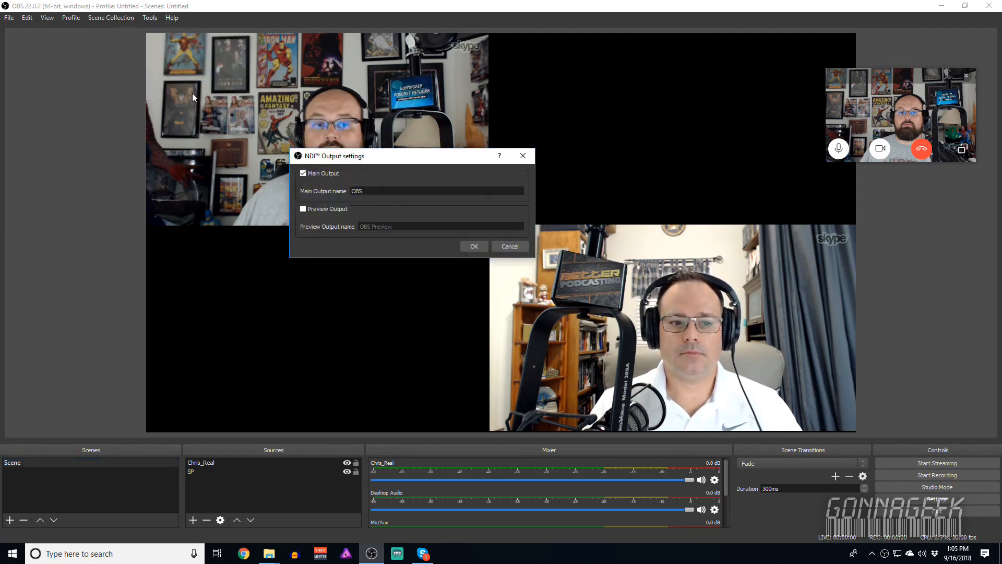
mouse_move(379, 211)
type(" Output")
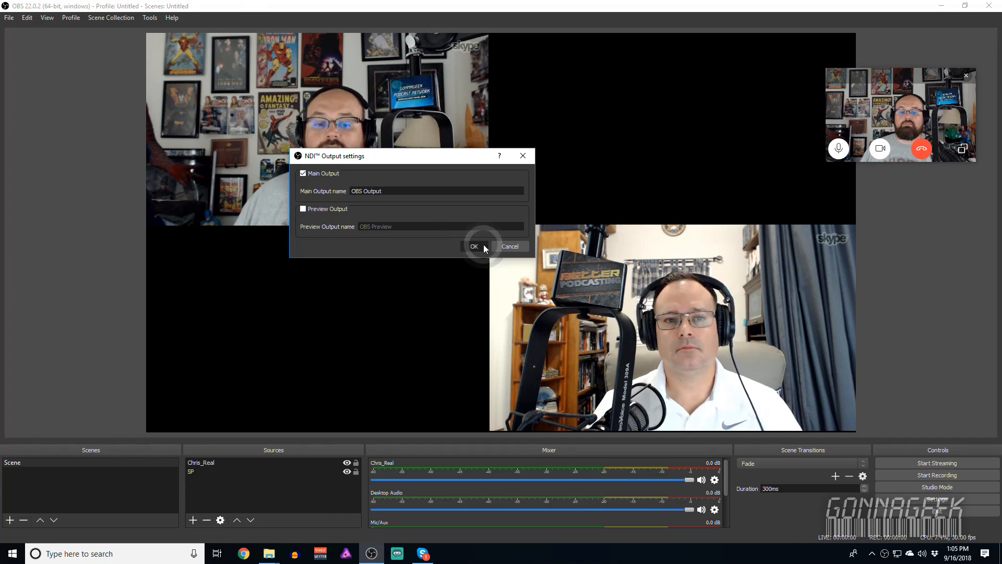
left_click(474, 247)
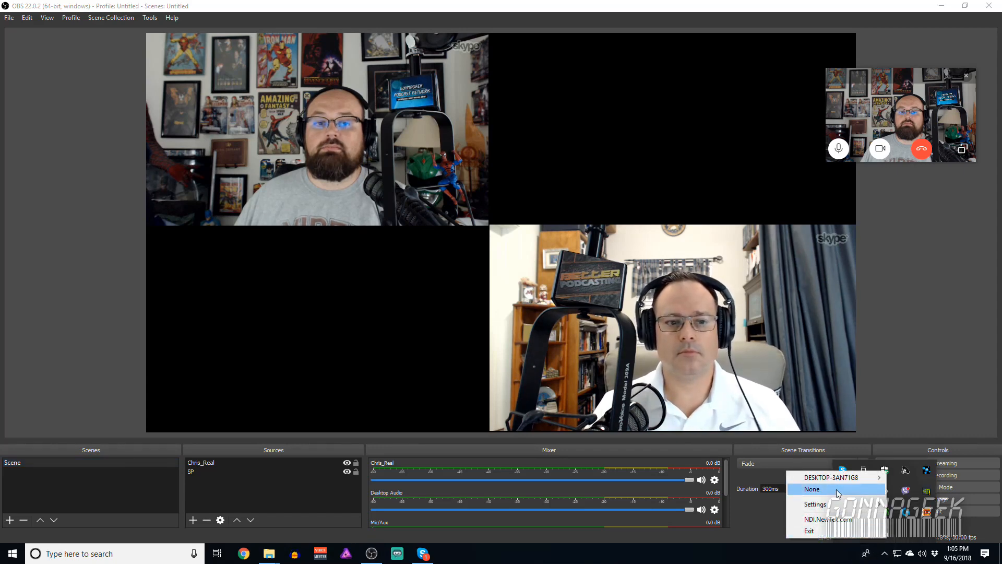
mouse_move(834, 477)
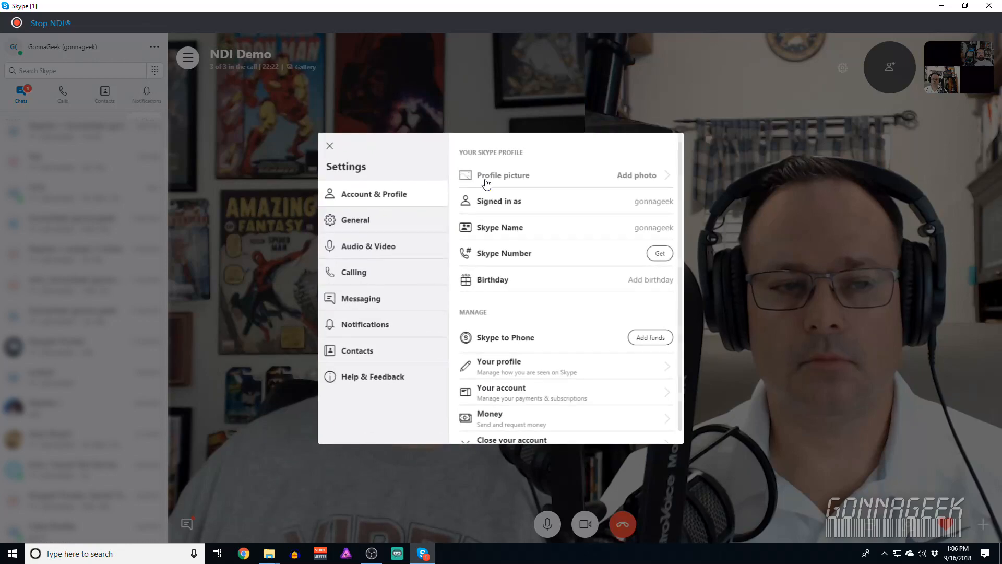
View the Audio & Video camera preview, close Settings and hide the chats sidebar
left_click(368, 245)
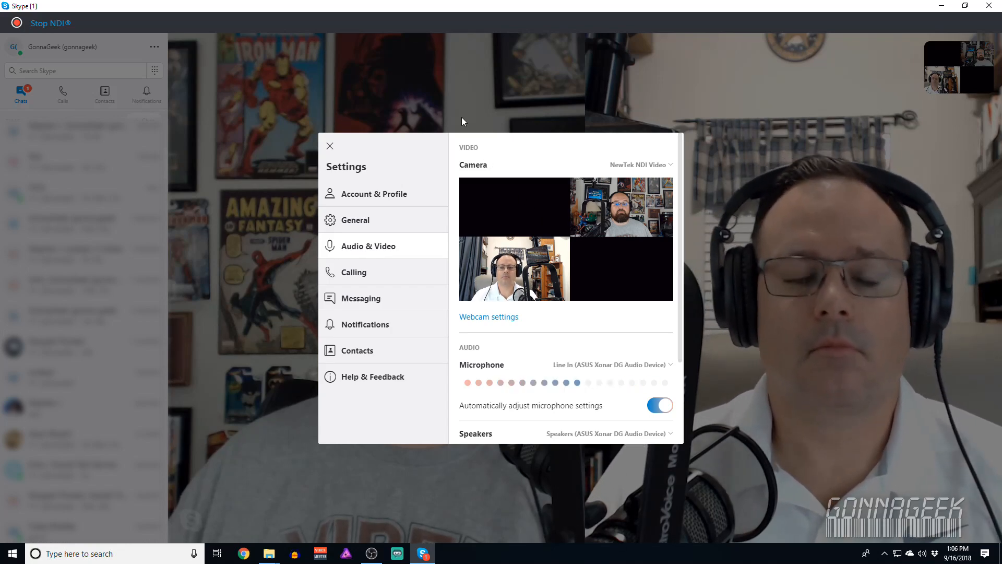
left_click(330, 146)
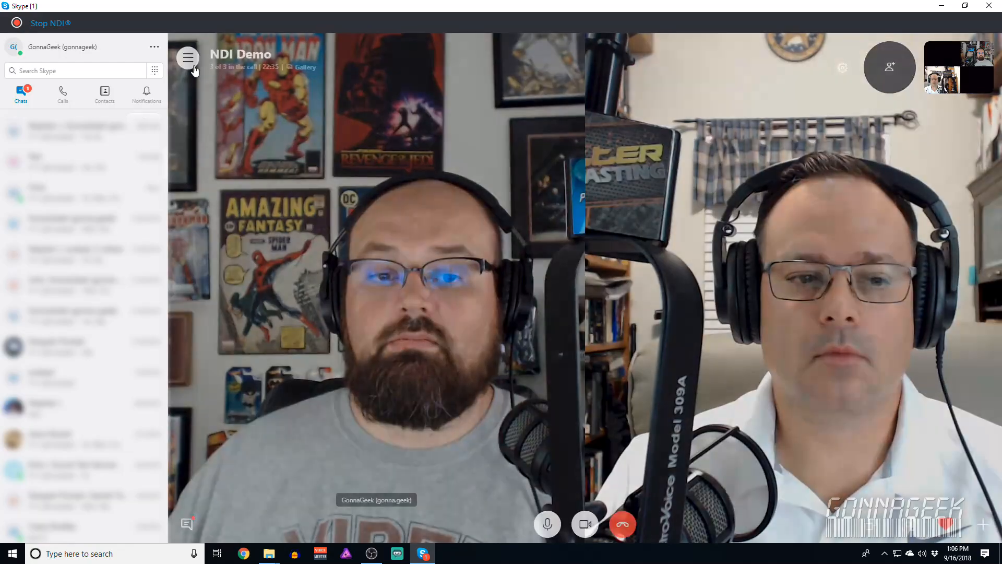
left_click(187, 58)
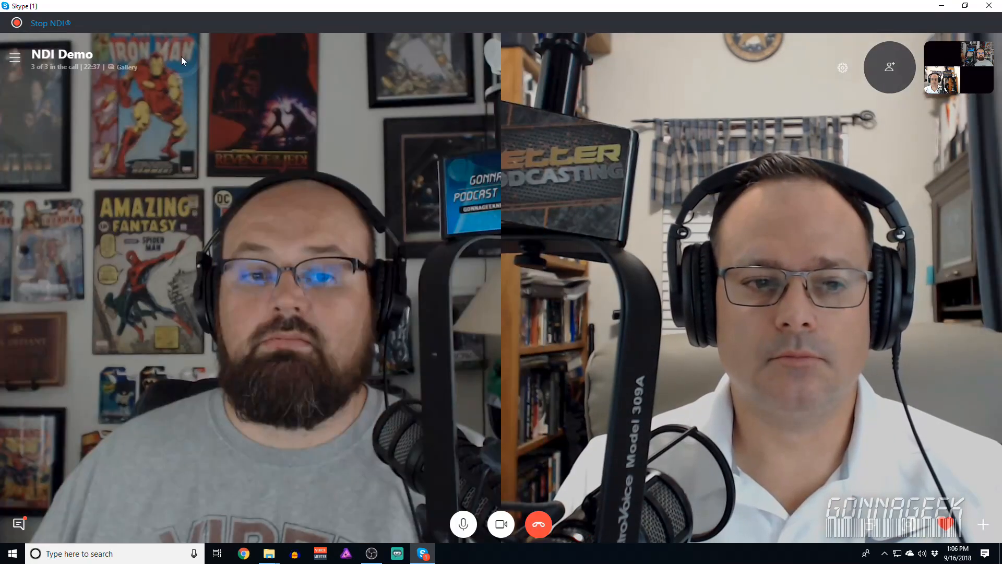